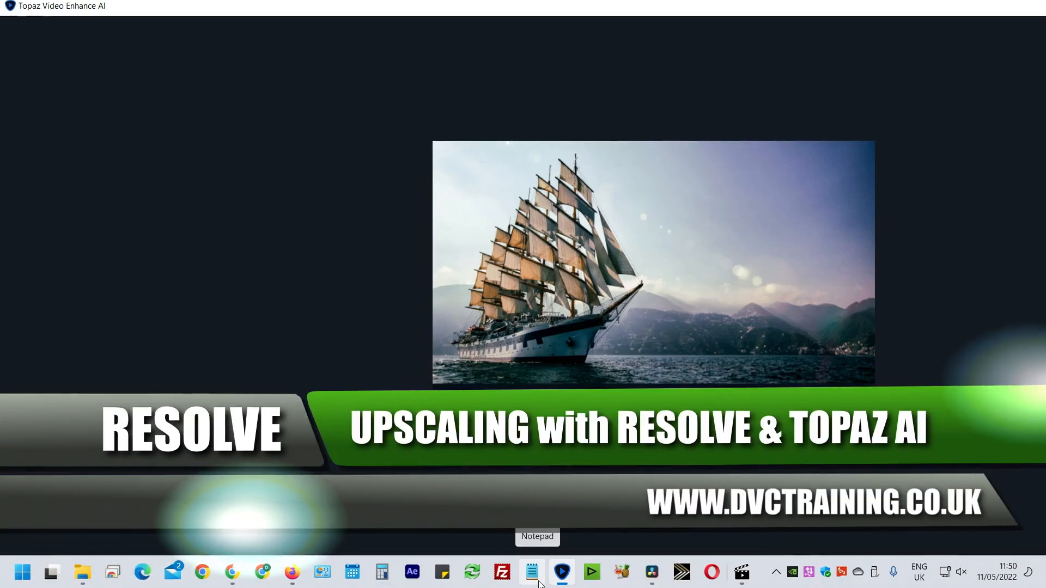
- Bring the Topaz Video Enhance AI window forward on its import screen
click(561, 571)
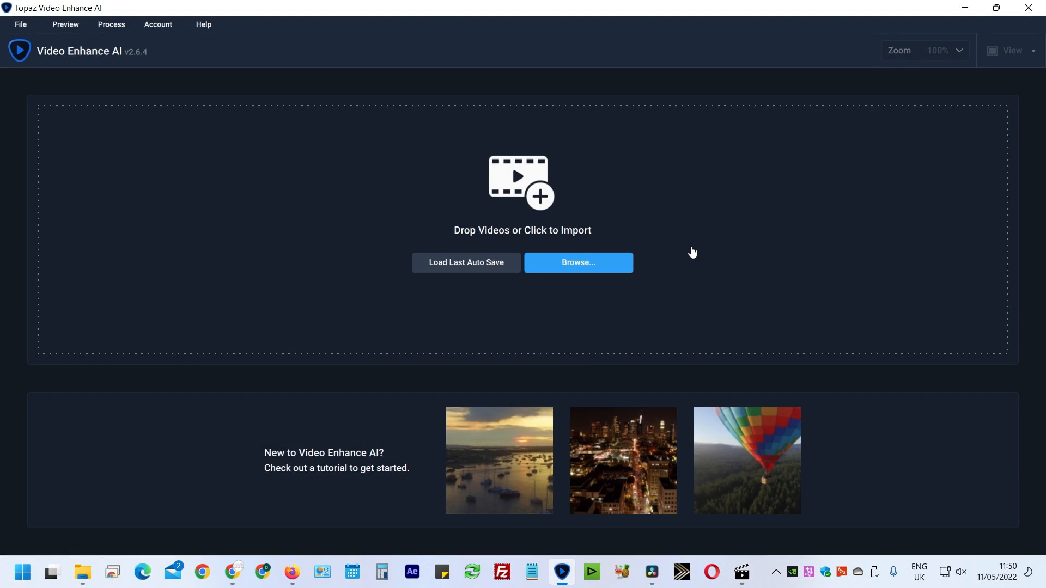
mouse_move(477, 281)
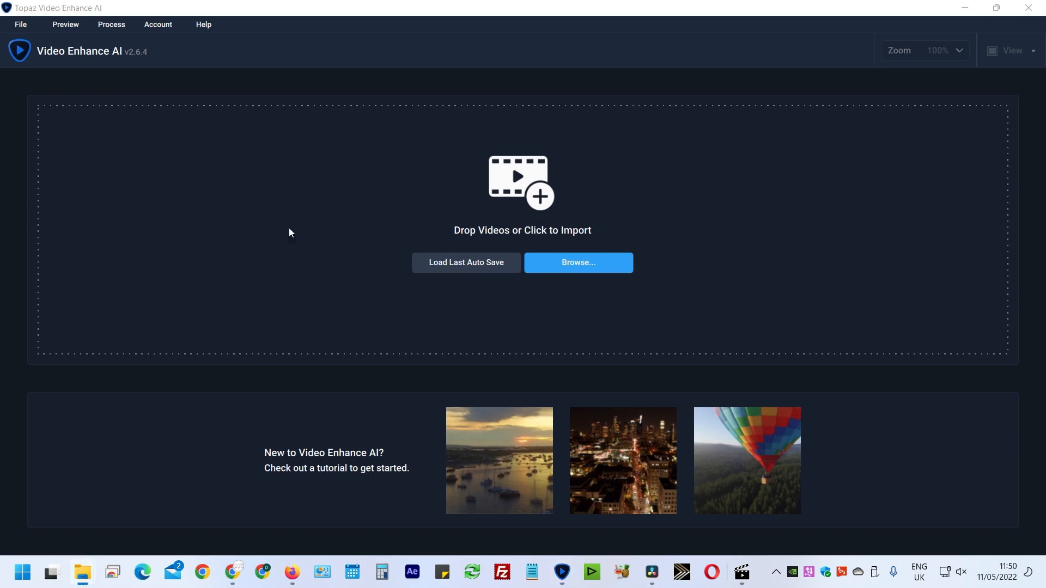
- Add the deinterlaced clips, scroll the settings list, and select the striped-room clip
click(577, 262)
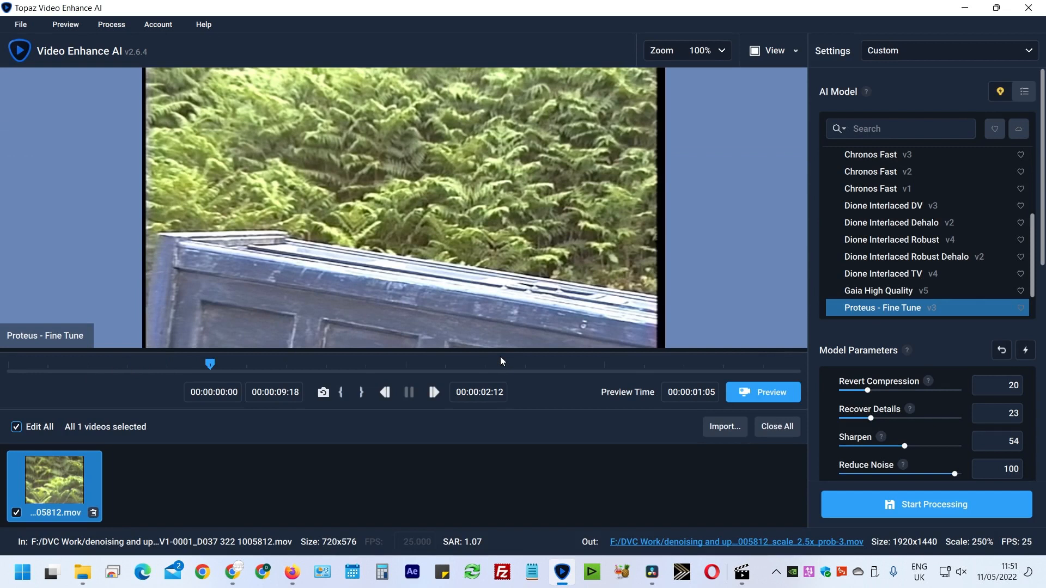
scroll(down, 3)
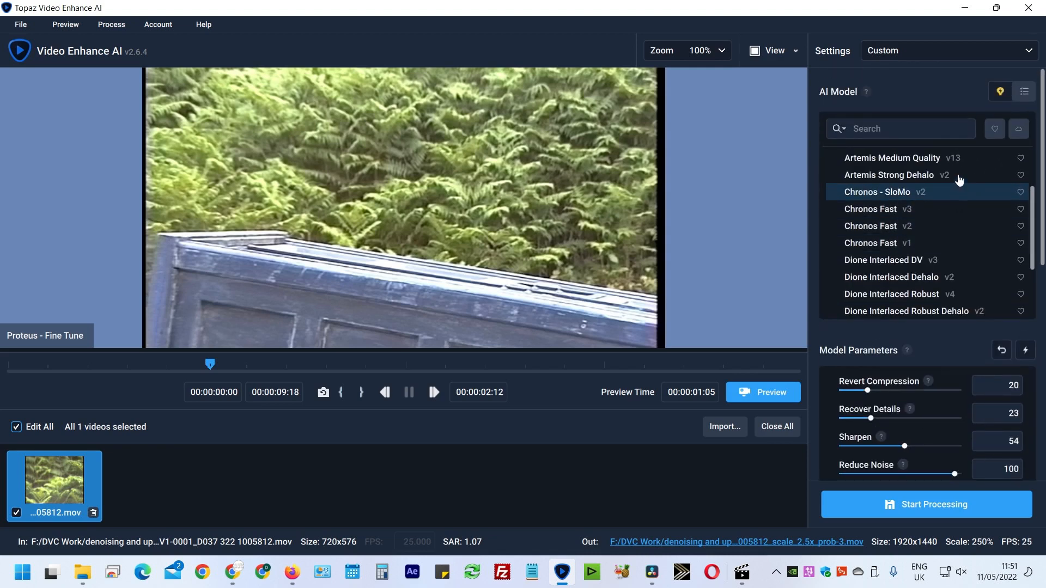
scroll(down, 3)
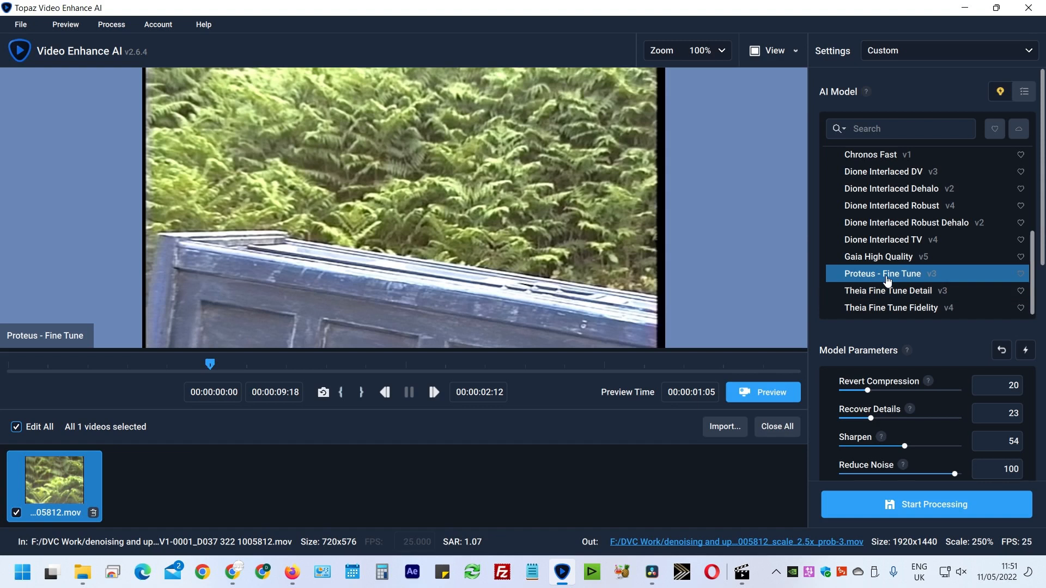
mouse_move(876, 405)
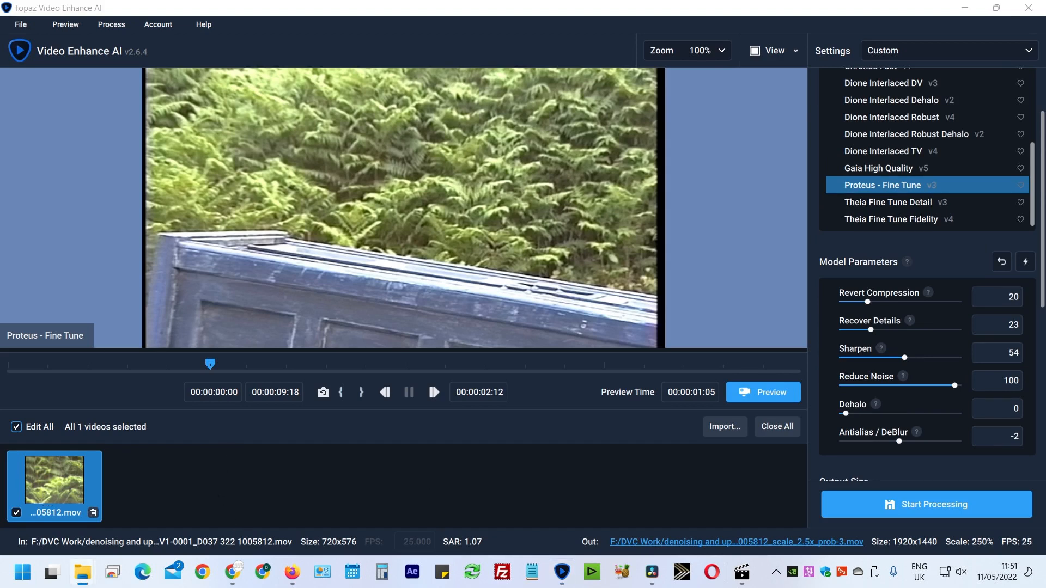
click(156, 485)
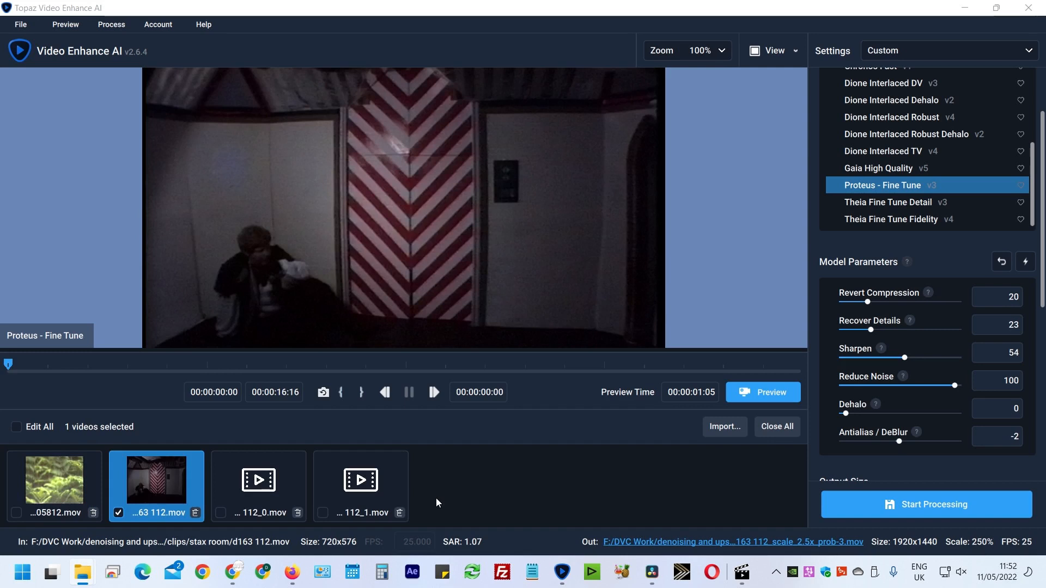
mouse_move(428, 513)
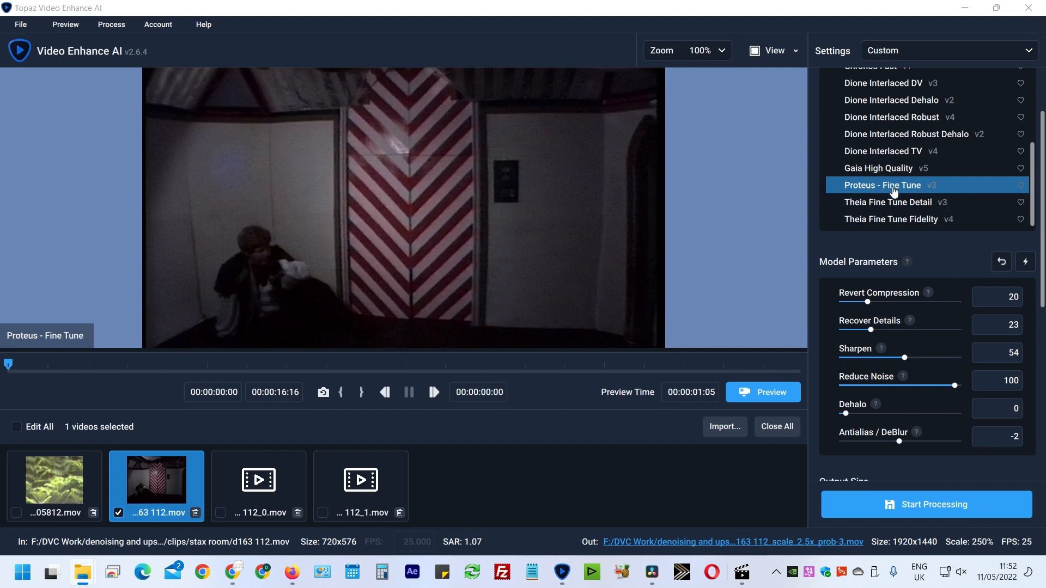
mouse_move(769, 207)
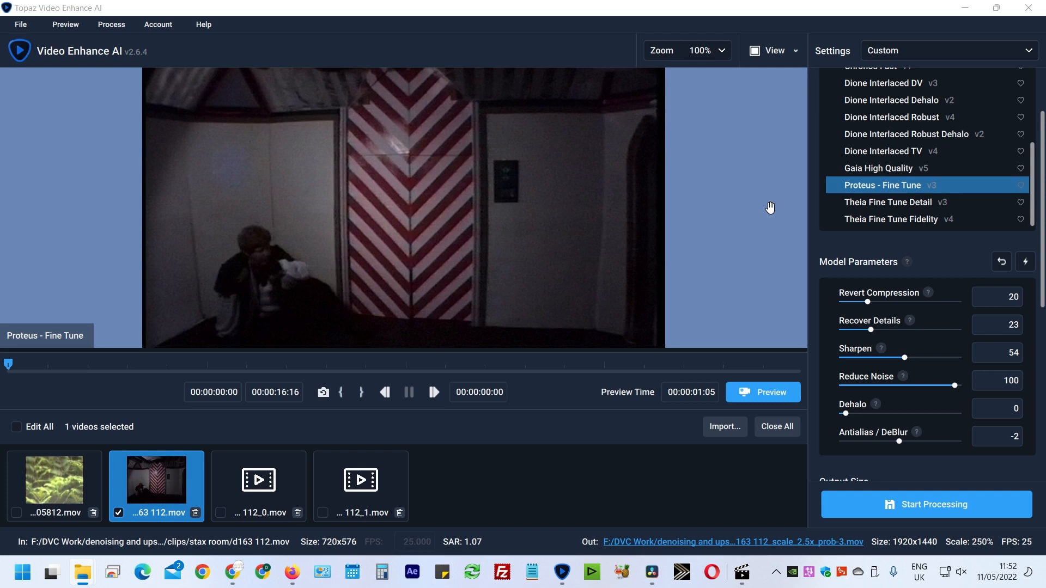
mouse_move(627, 245)
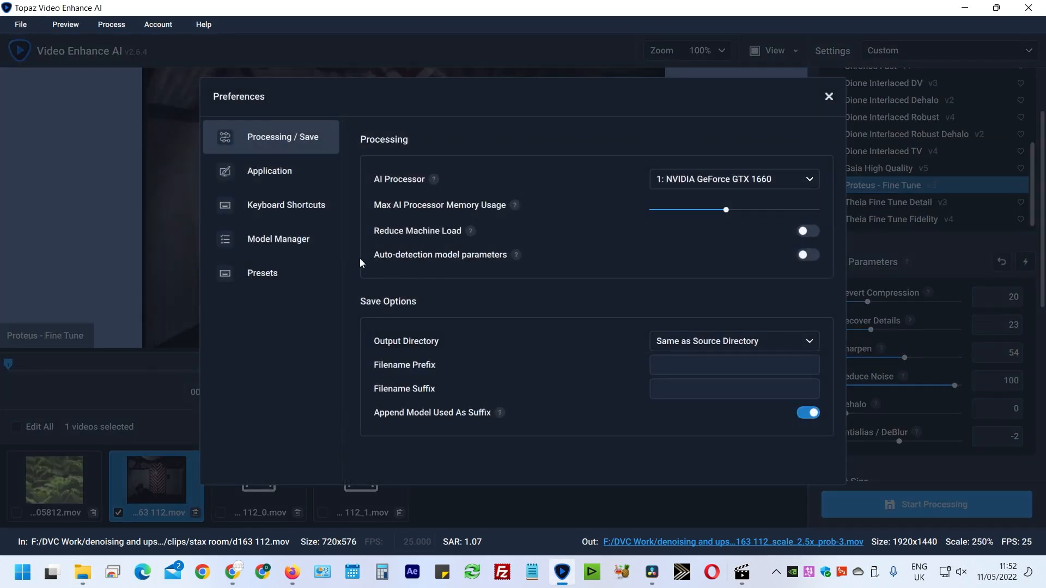
mouse_move(463, 262)
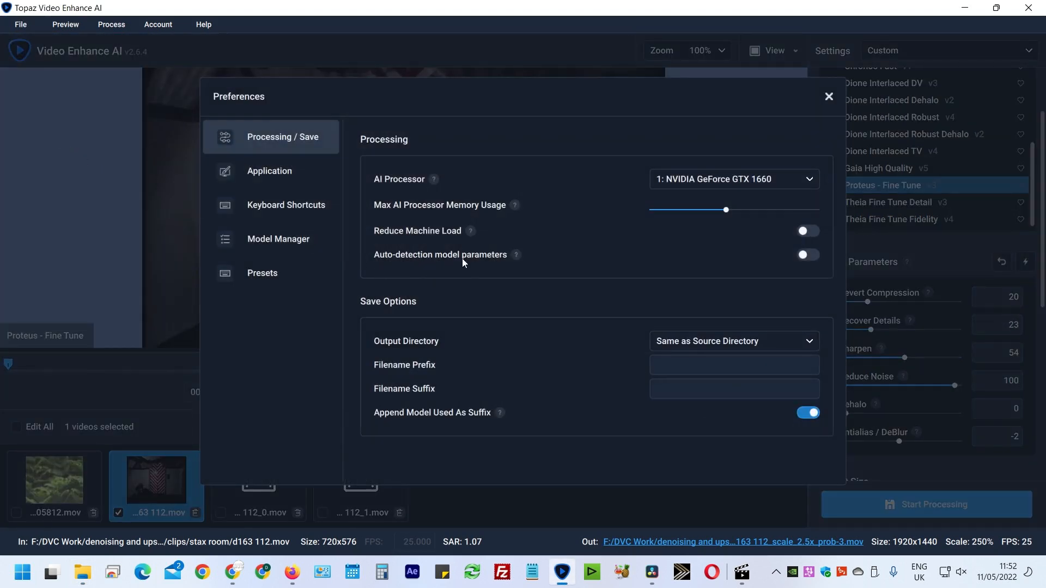
- Toggle Auto-detection of model parameters on in Preferences, then back off
click(805, 254)
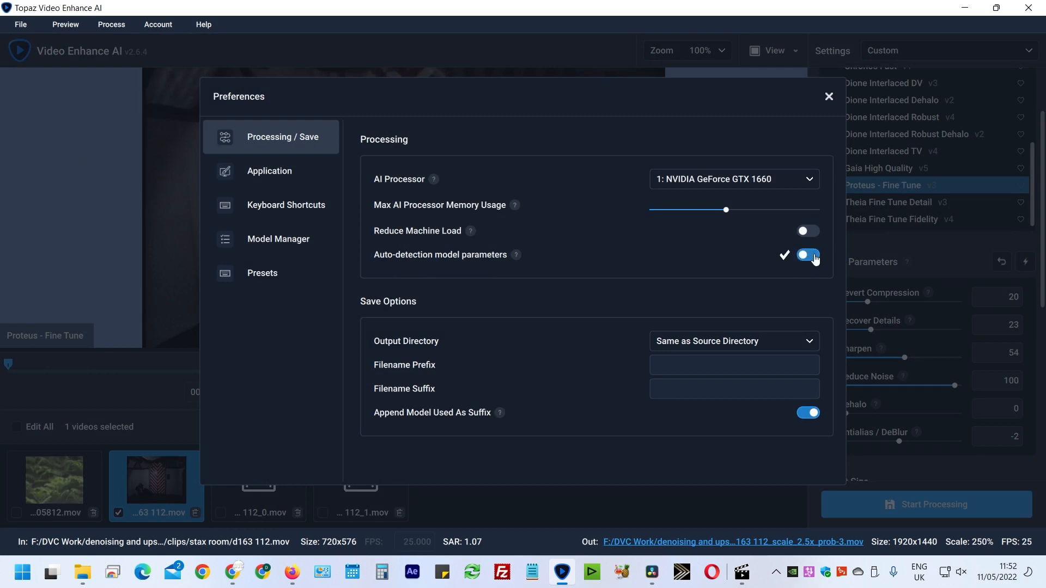
click(807, 255)
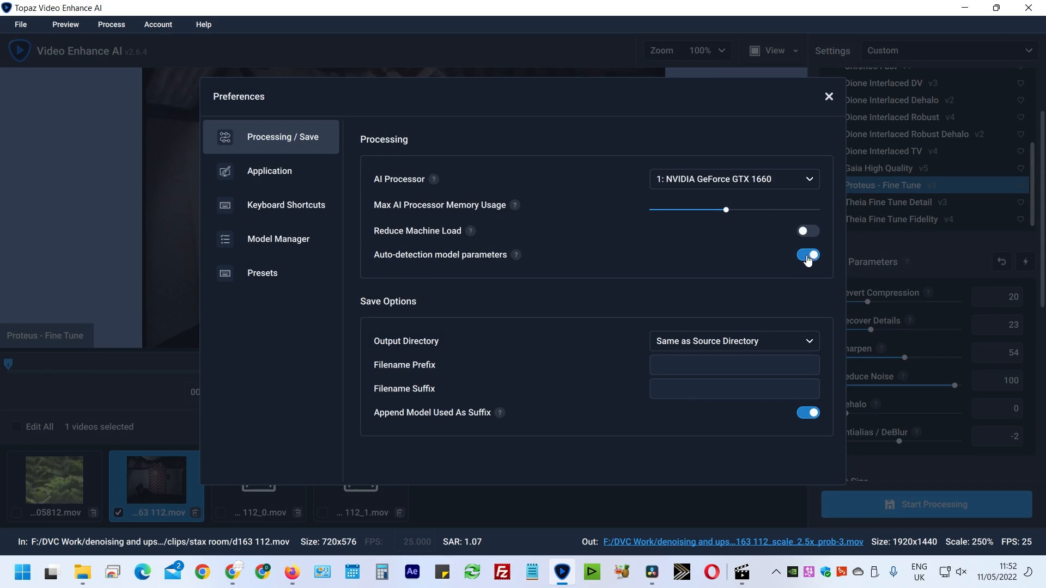
click(808, 254)
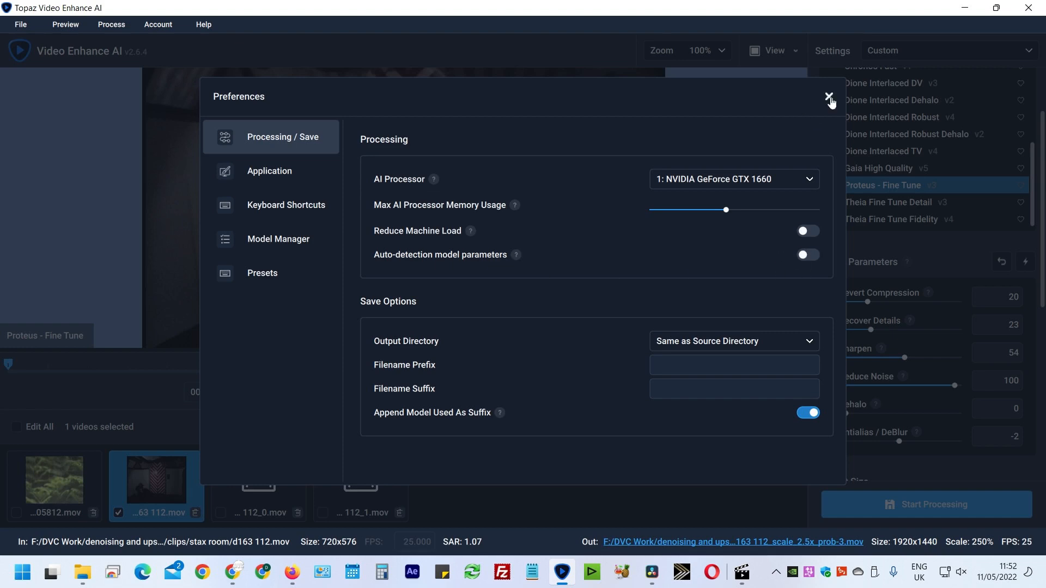
- Close Preferences, select the fern clip and set its output scale to 257%
click(829, 96)
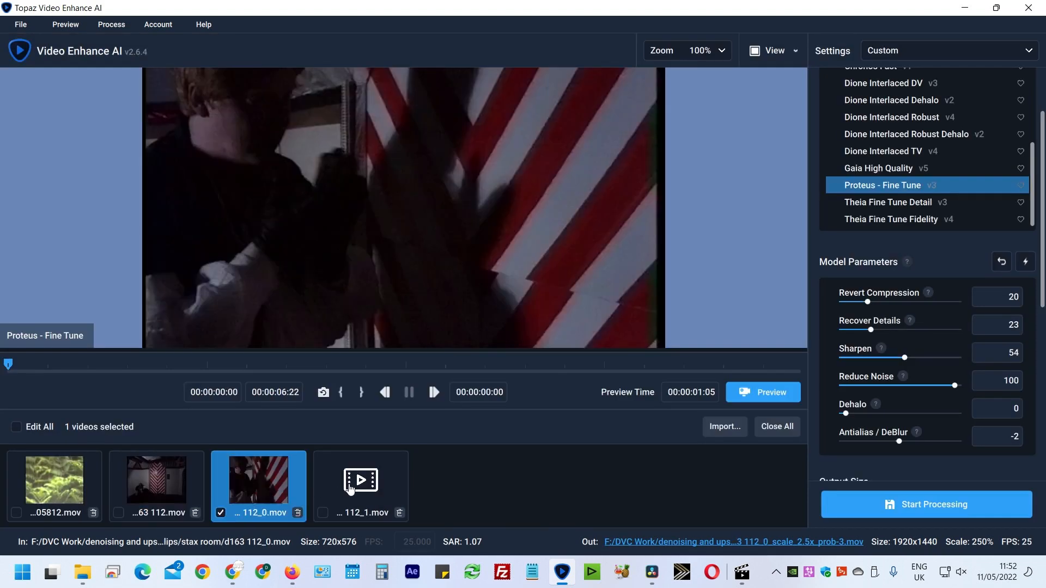
click(53, 479)
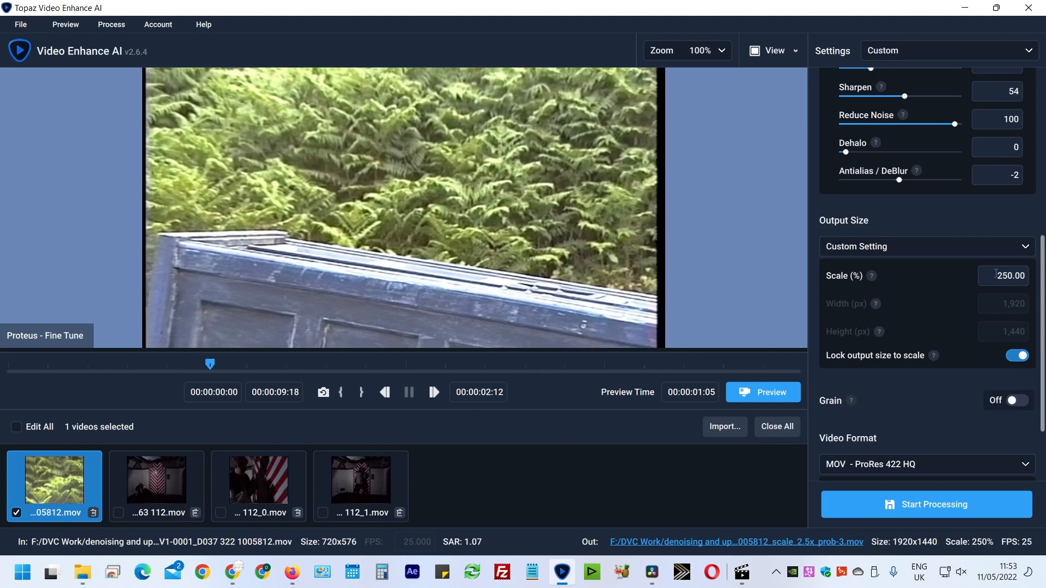
text(25)
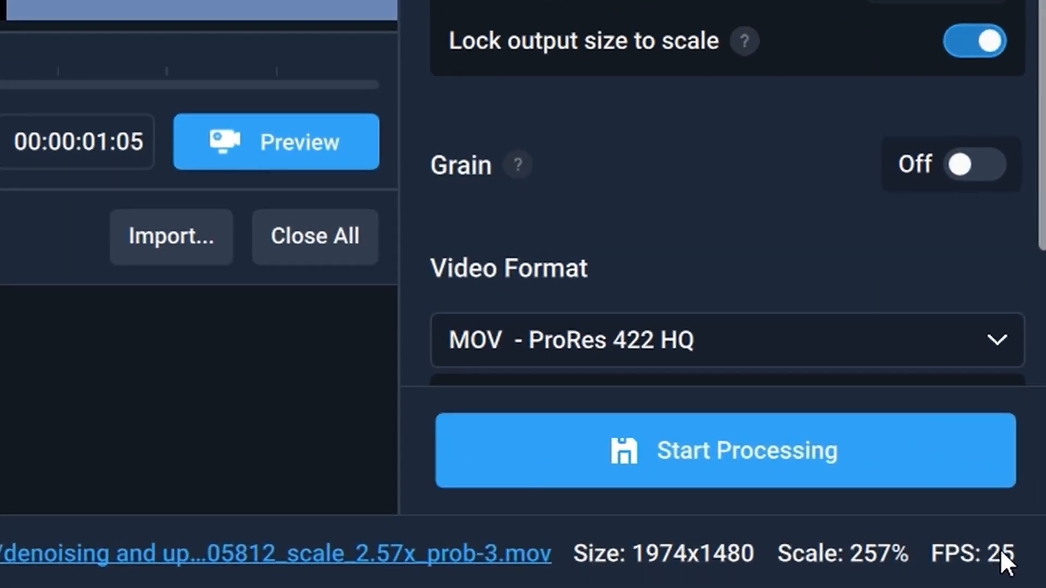
mouse_move(657, 575)
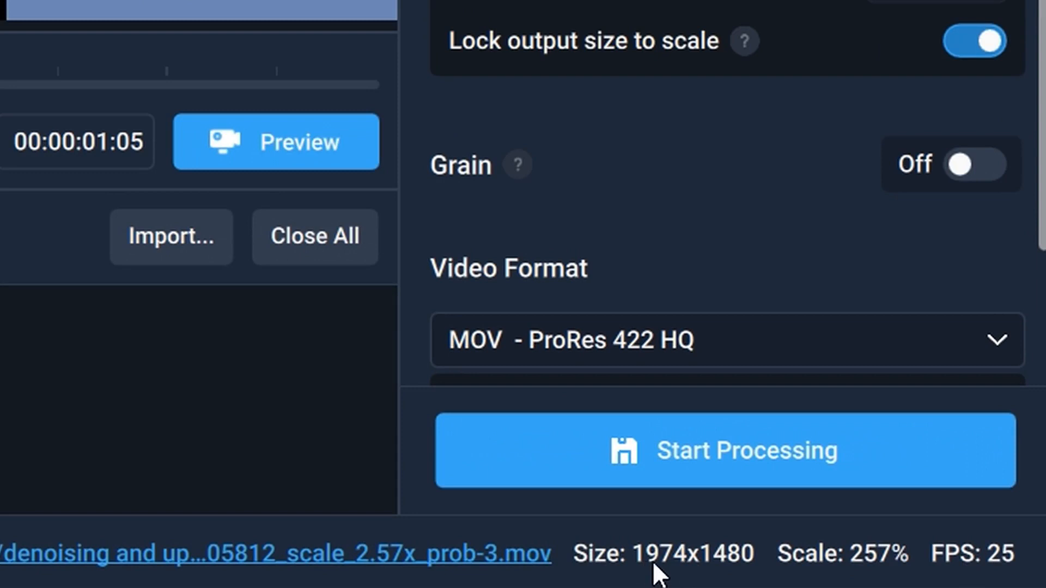
mouse_move(679, 571)
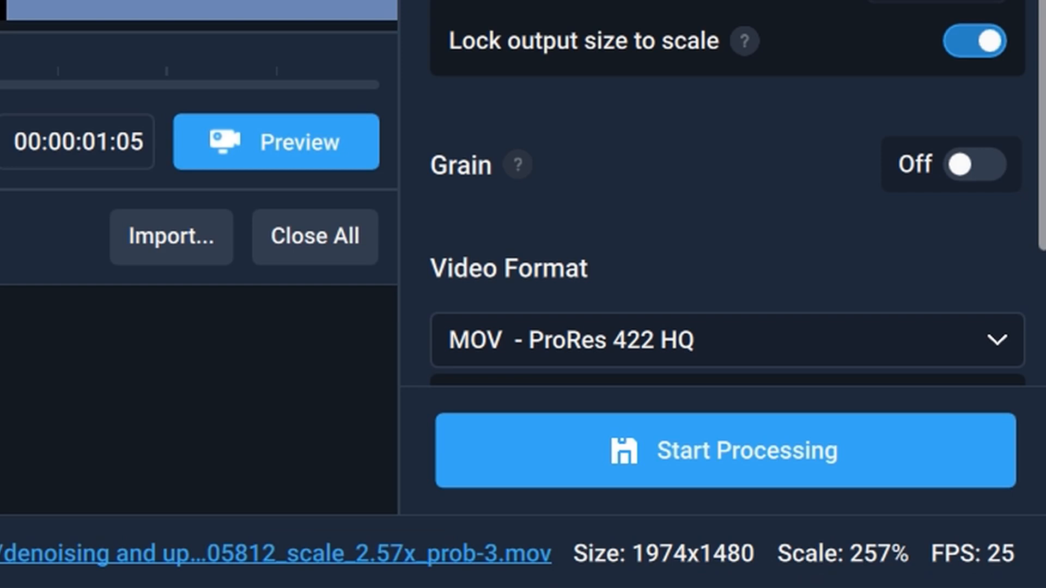
mouse_move(641, 583)
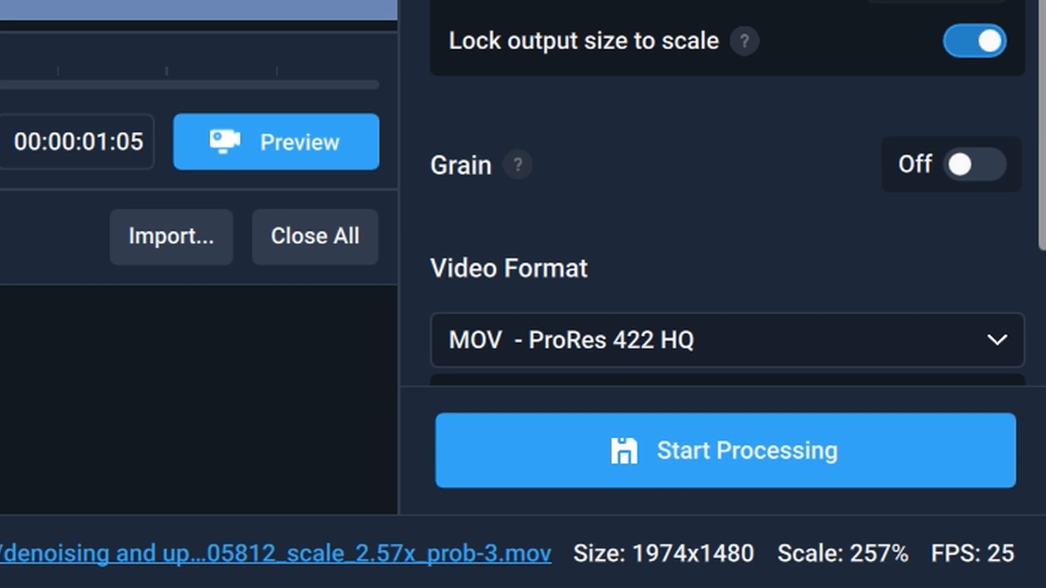
mouse_move(477, 383)
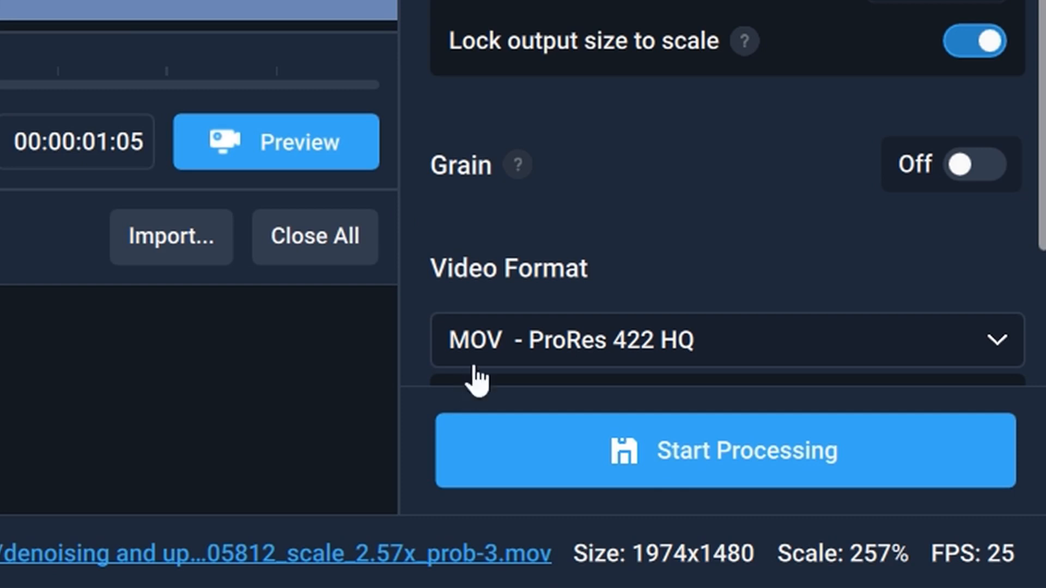
click(726, 340)
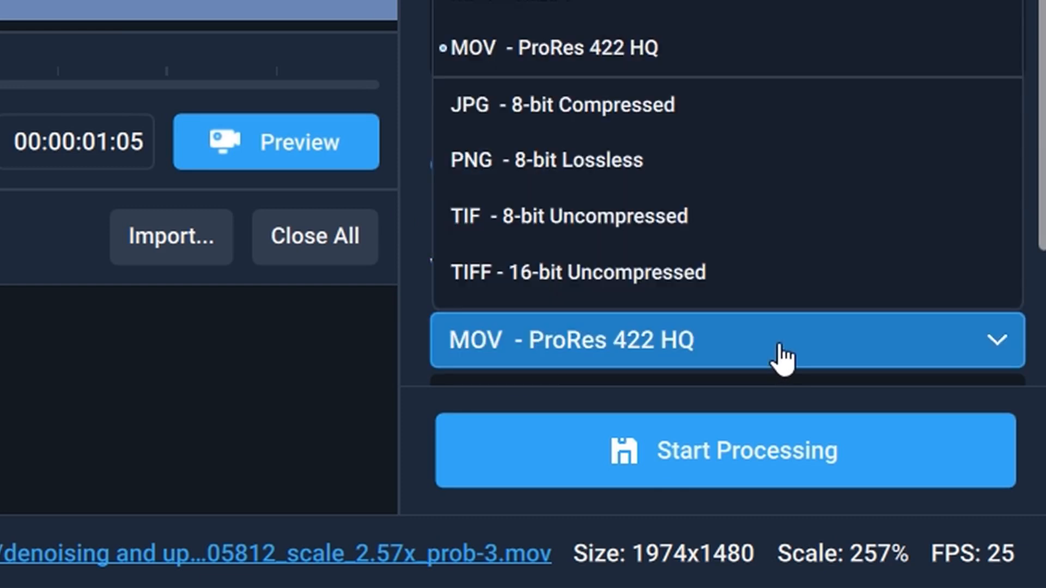
mouse_move(657, 272)
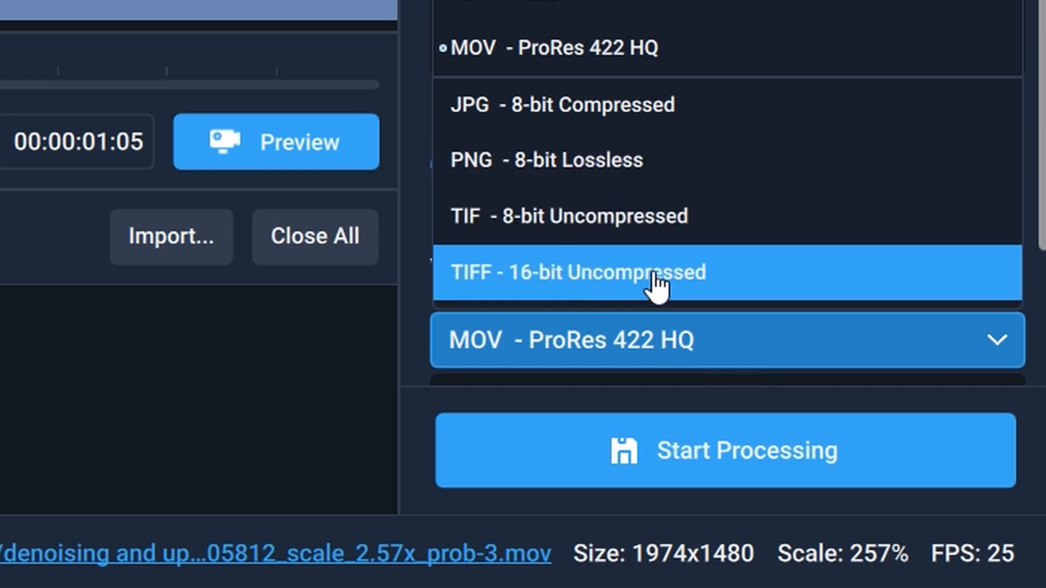
mouse_move(630, 283)
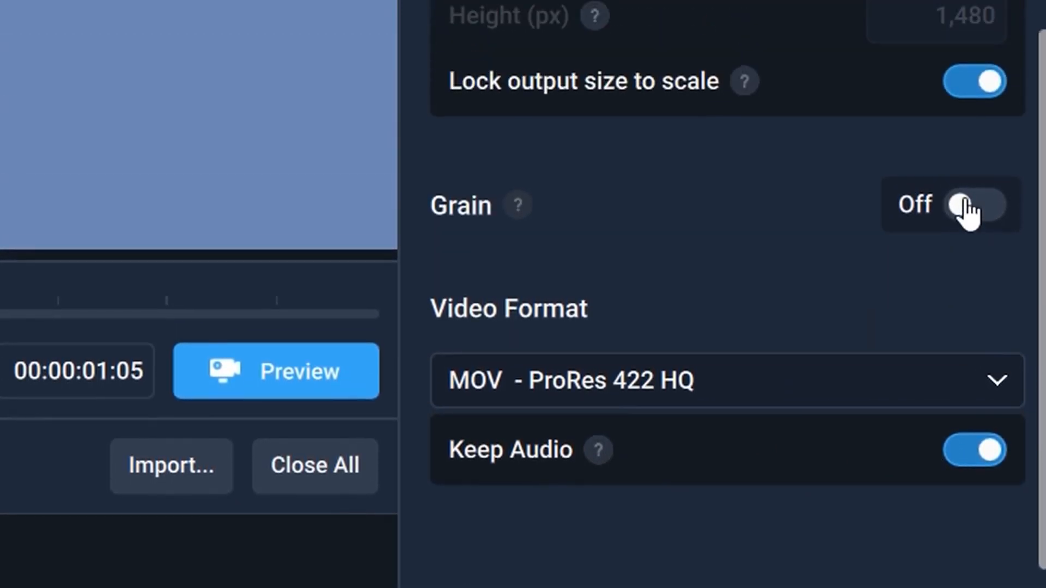
click(973, 204)
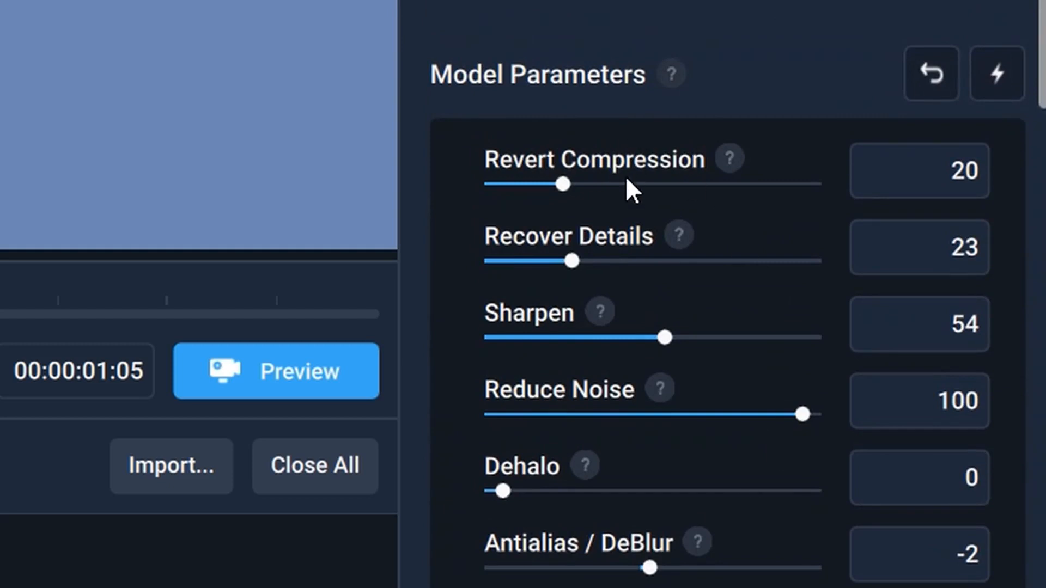
mouse_move(666, 277)
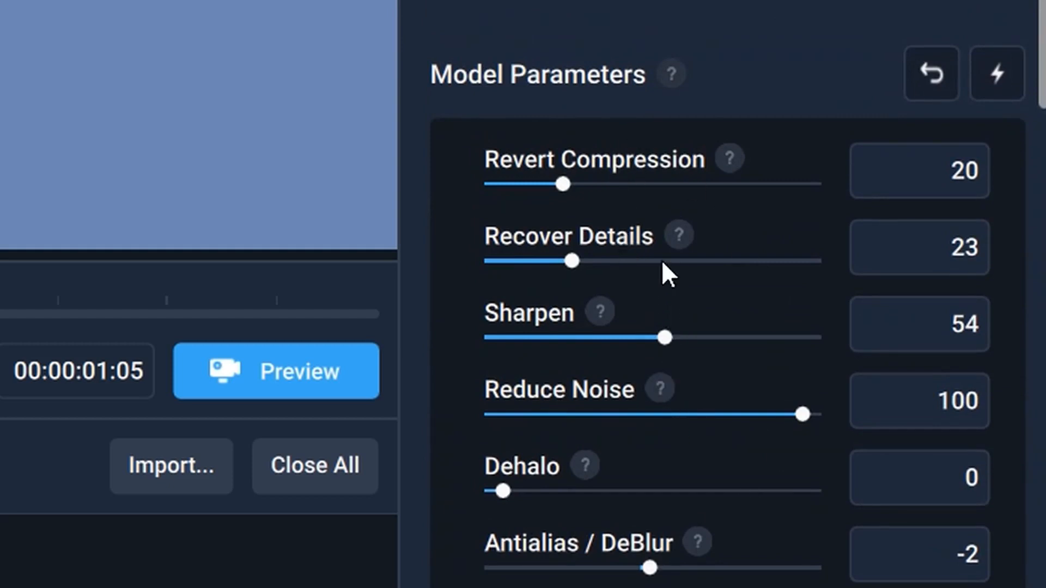
mouse_move(675, 166)
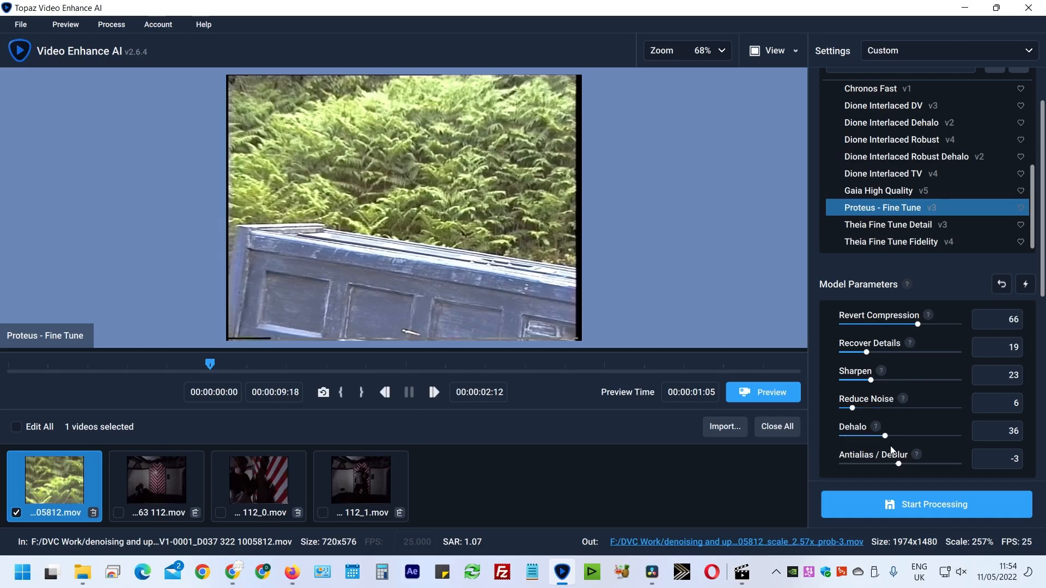
mouse_move(801, 418)
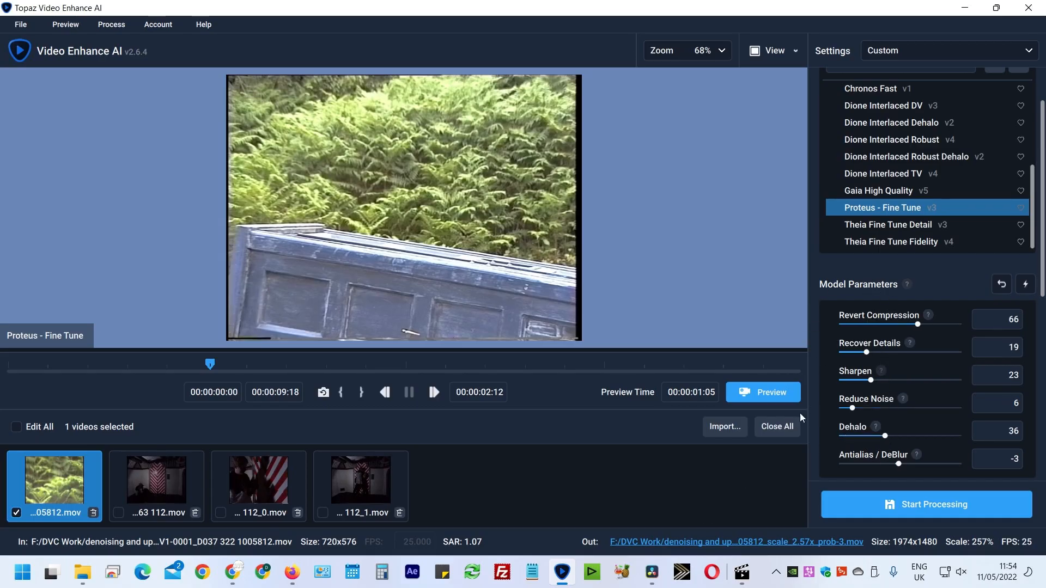
- Preview the fern clip side by side at 100% zoom, then return to Single View
click(761, 392)
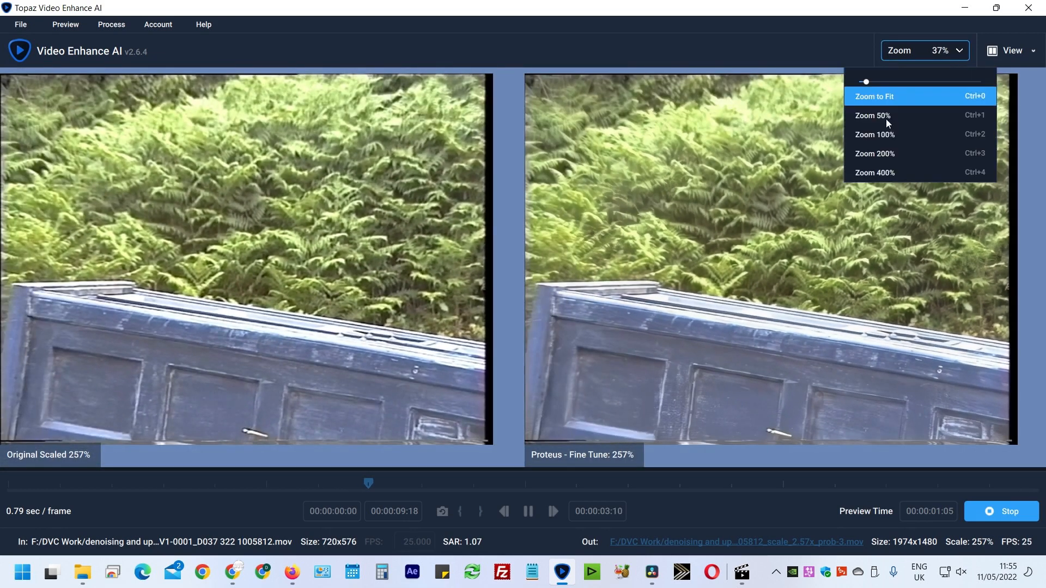
click(874, 135)
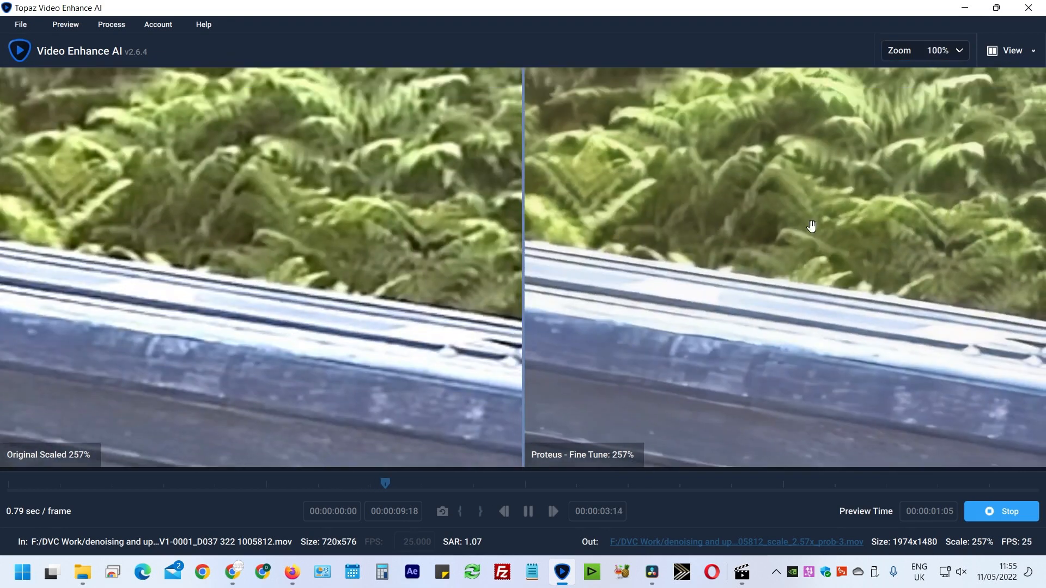
click(1011, 51)
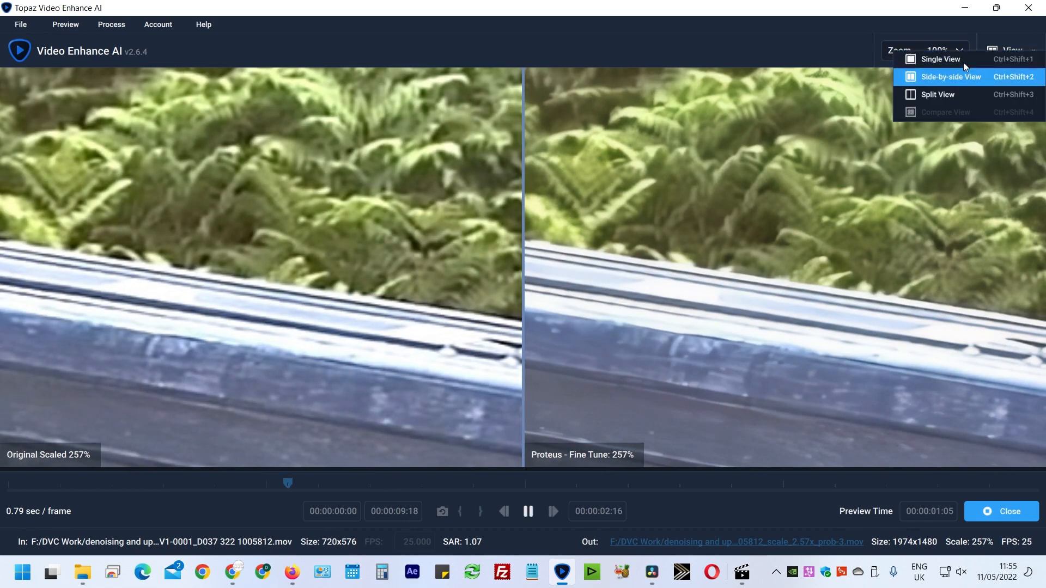
click(941, 59)
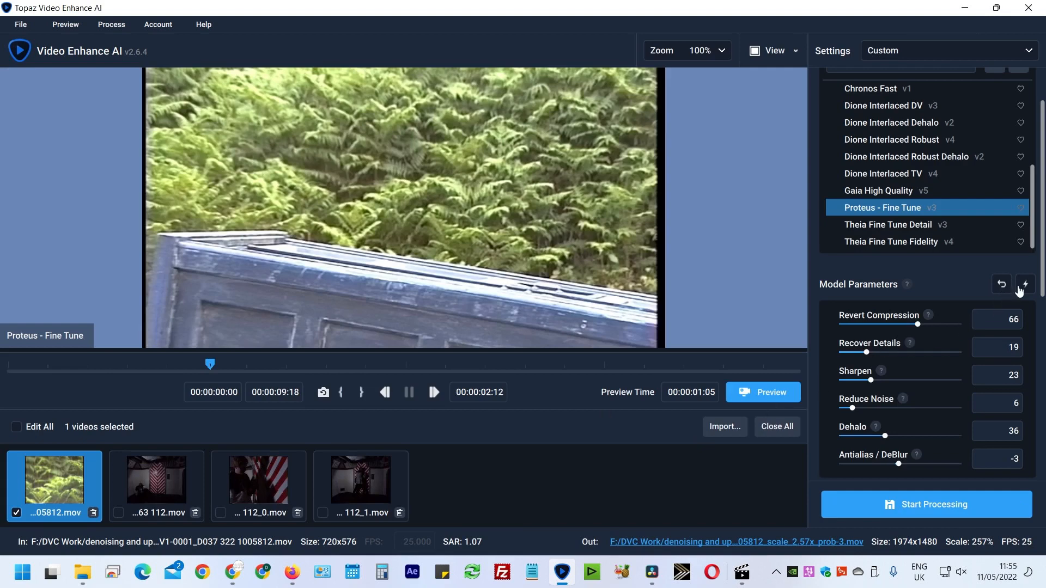
mouse_move(1023, 285)
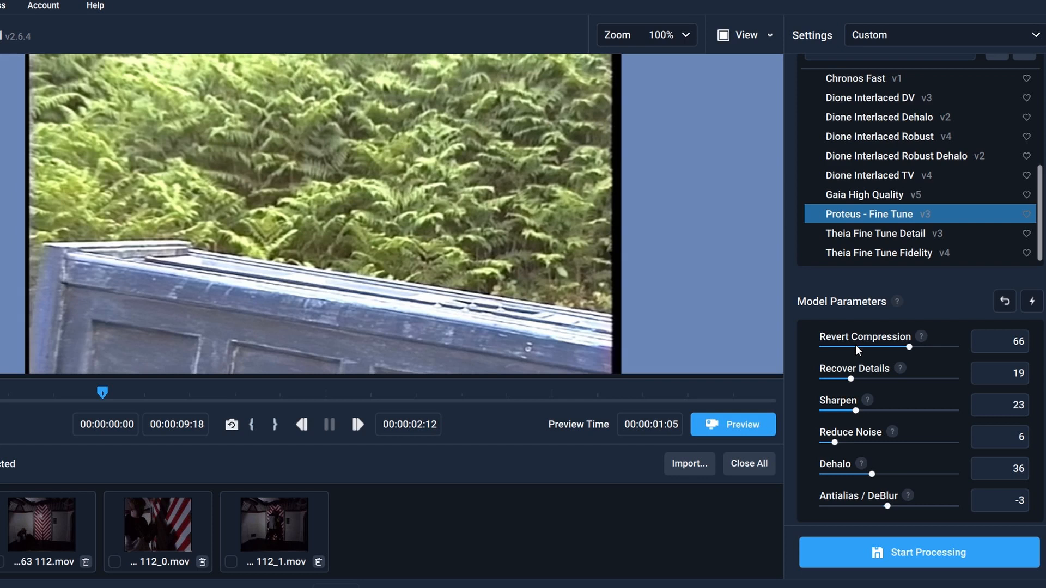
mouse_move(861, 350)
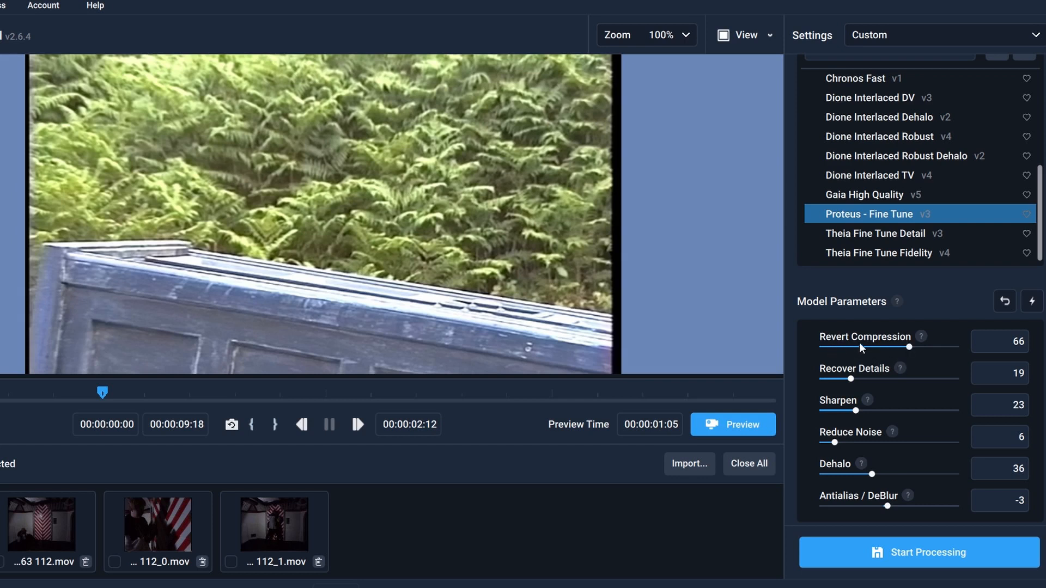
mouse_move(895, 354)
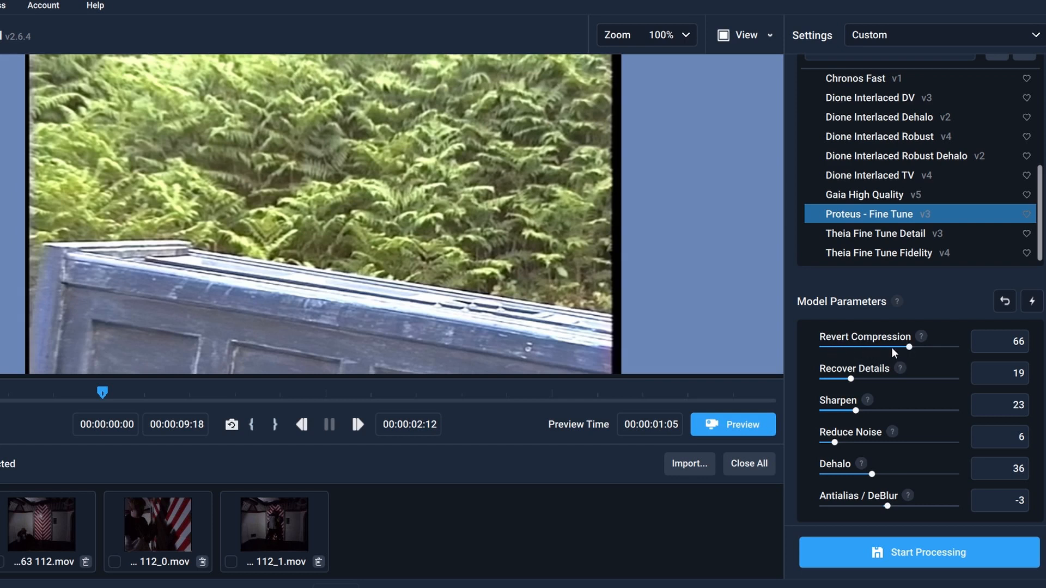
mouse_move(908, 351)
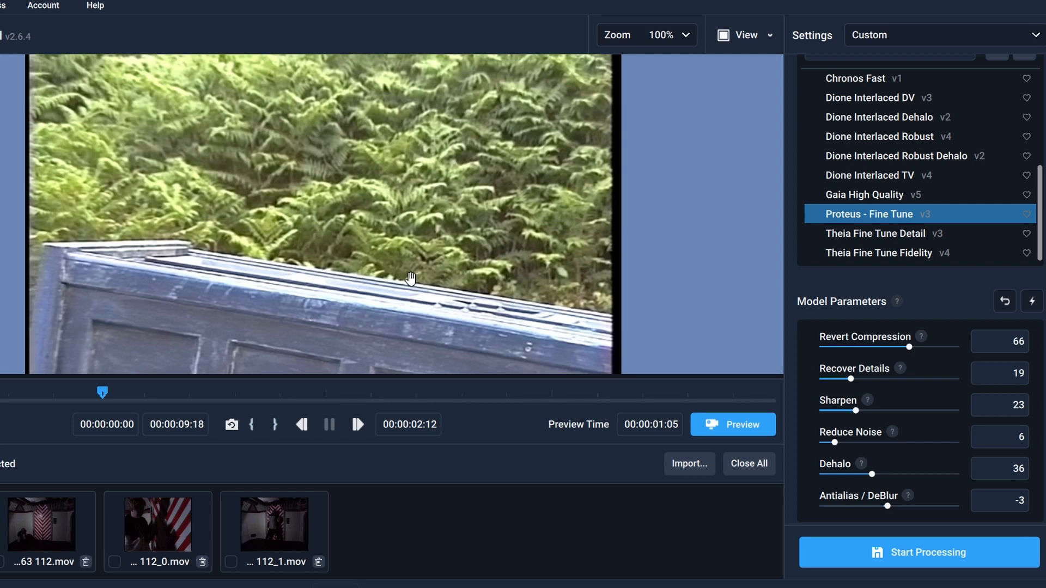
mouse_move(459, 257)
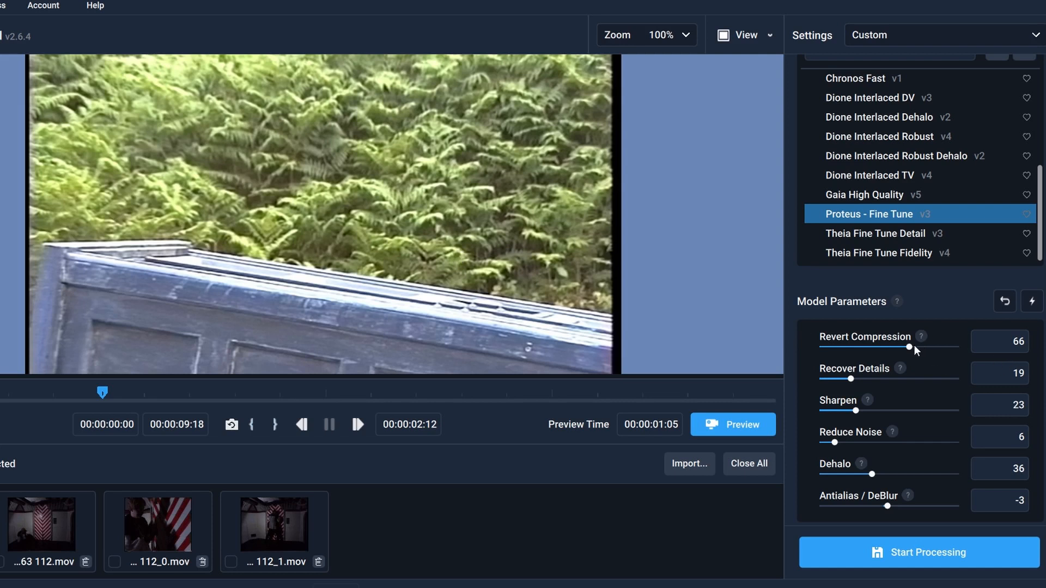
- Set the fern clip's Revert Compression to 0 and Reduce Noise to 34
drag(909, 347, 826, 347)
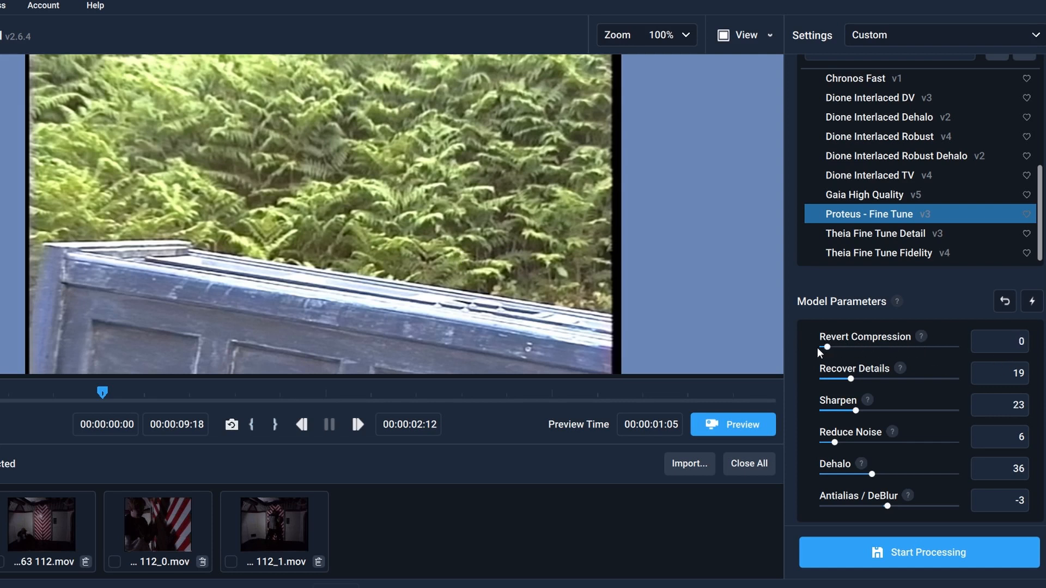
mouse_move(819, 453)
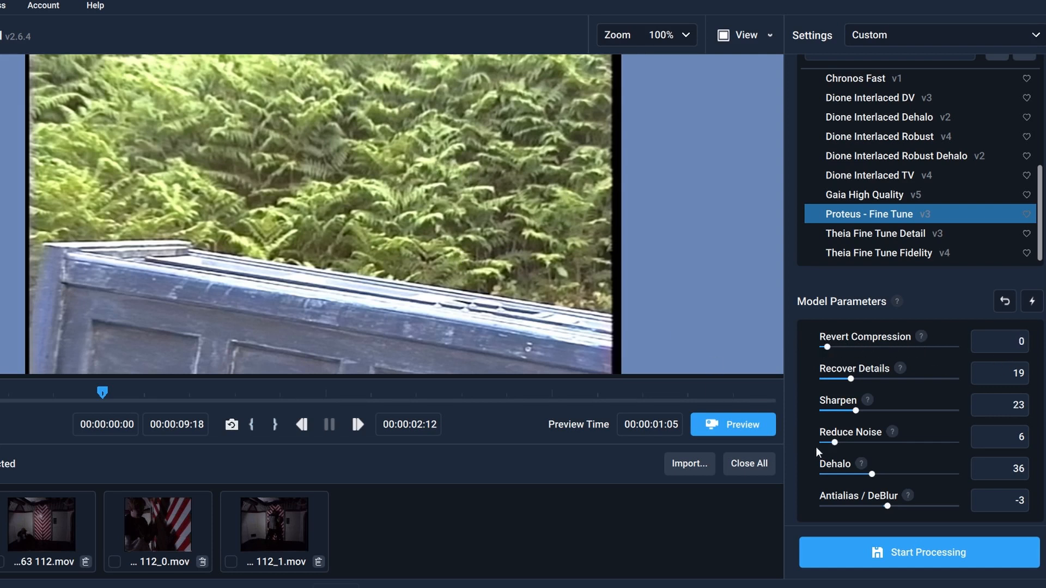
drag(830, 442, 852, 443)
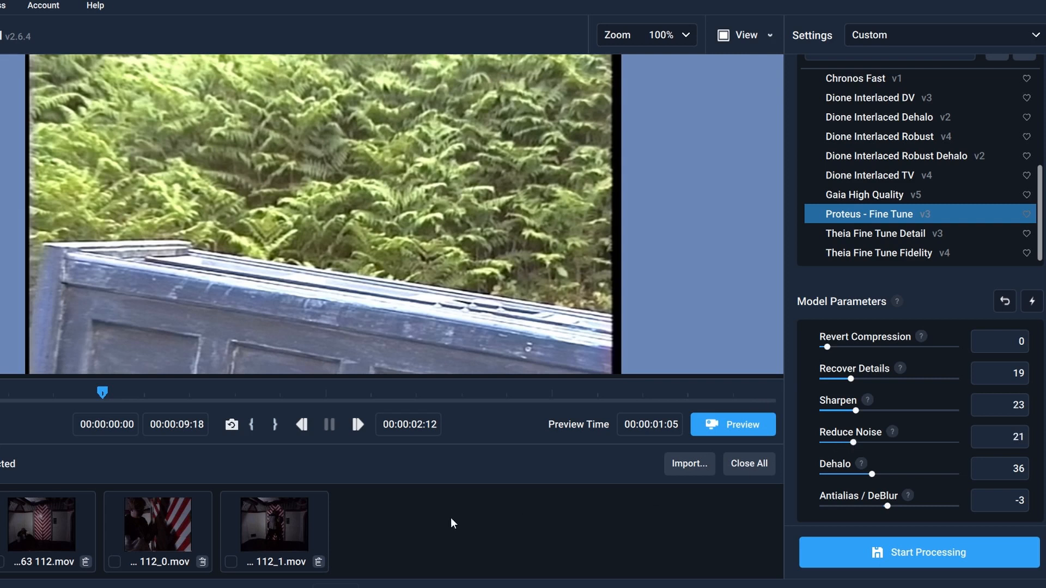
click(42, 525)
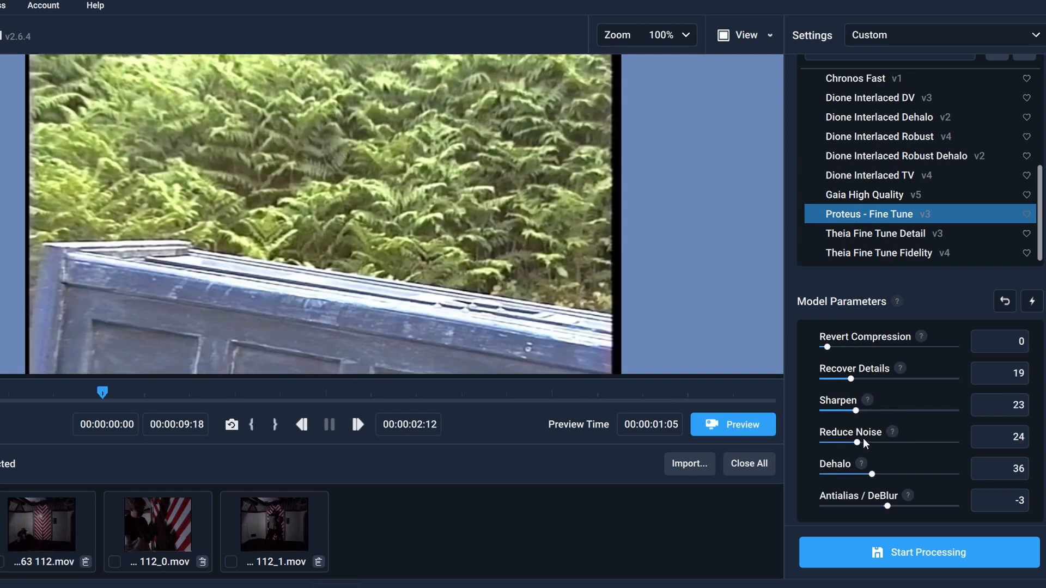
drag(859, 442, 879, 442)
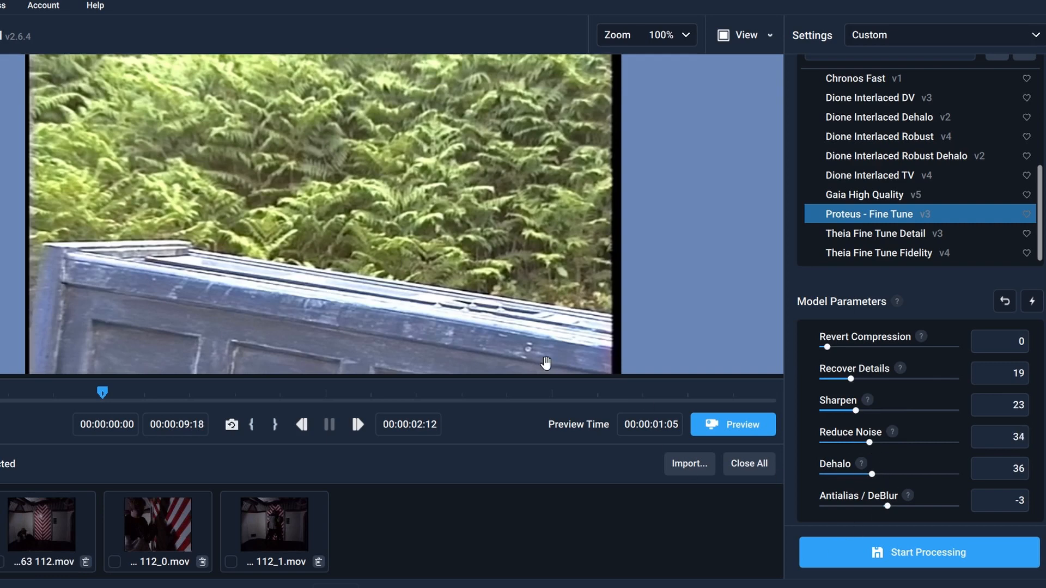
mouse_move(56, 247)
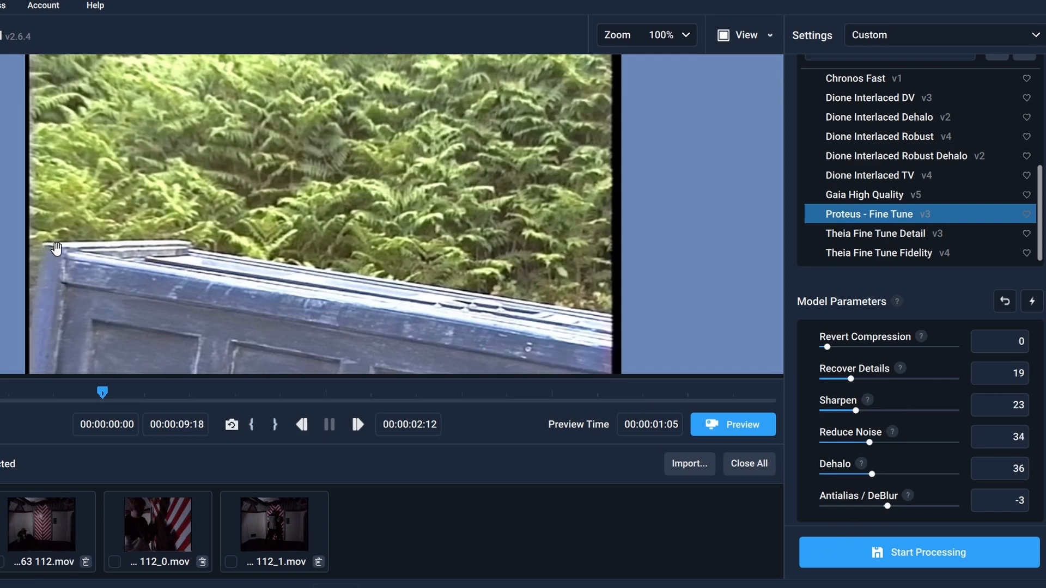
- Magnify the fern clip preview to inspect its detail up close
click(686, 35)
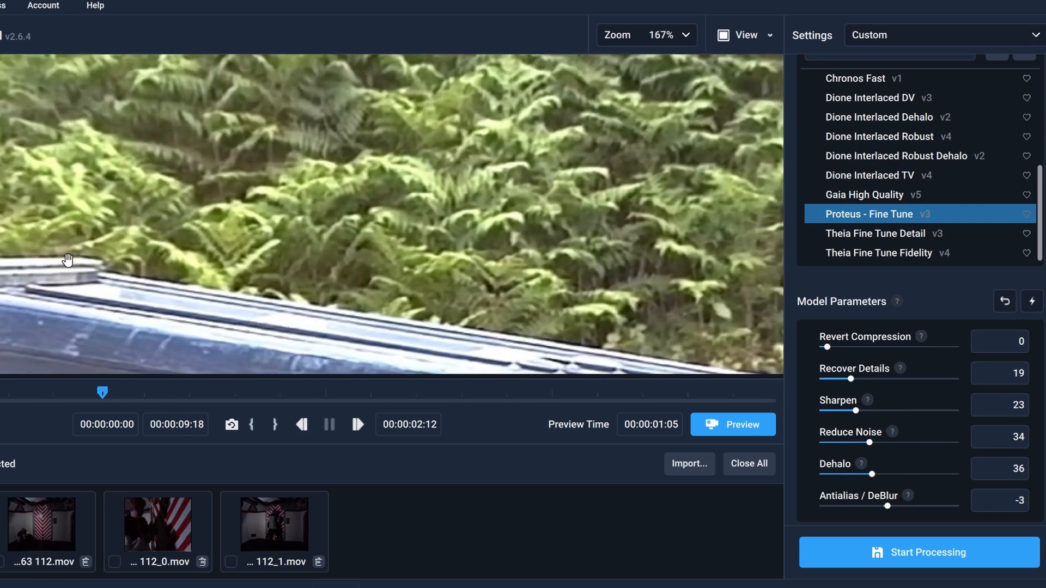
mouse_move(118, 277)
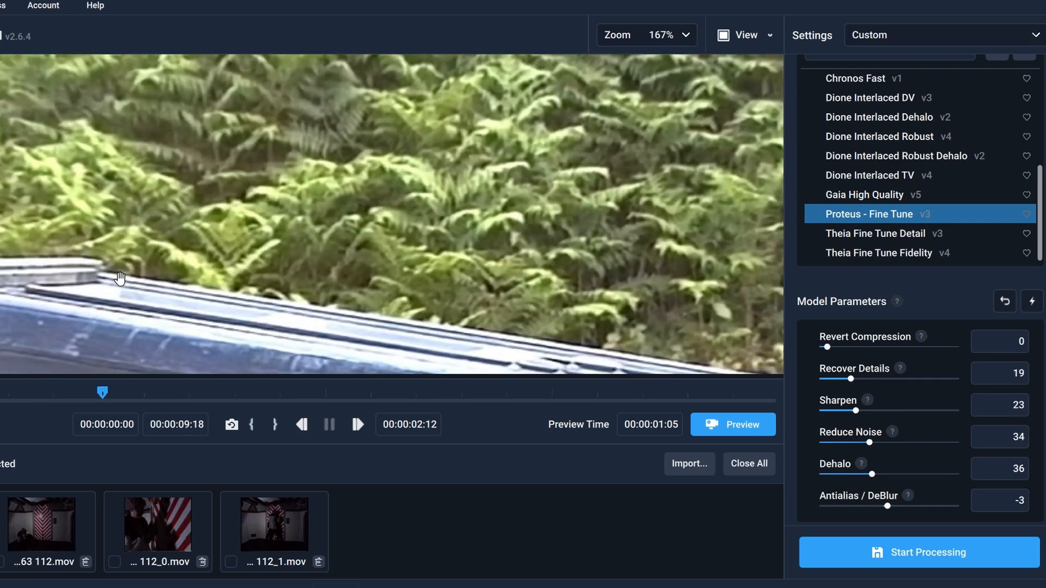
mouse_move(599, 348)
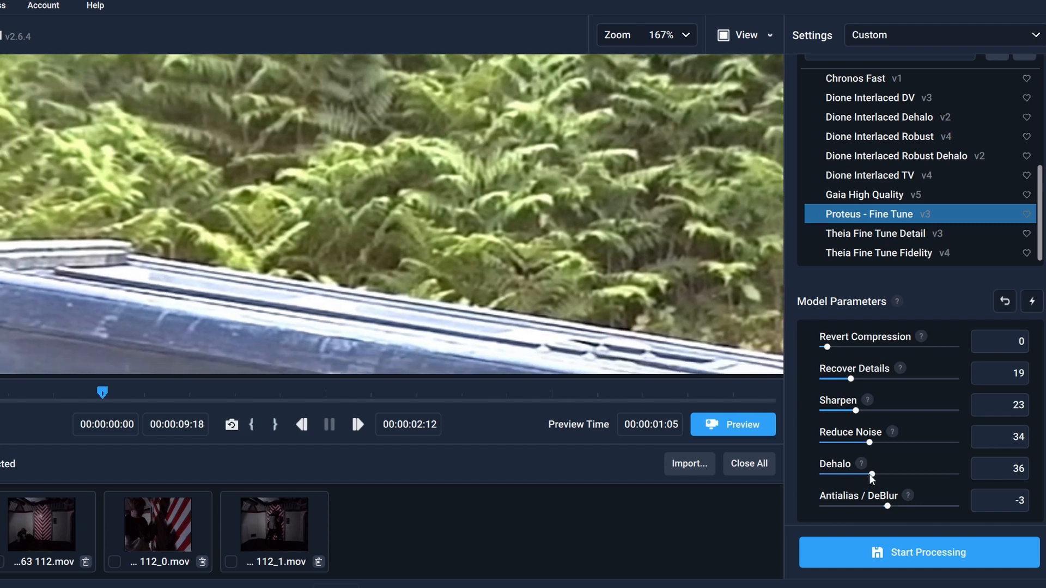
mouse_move(660, 336)
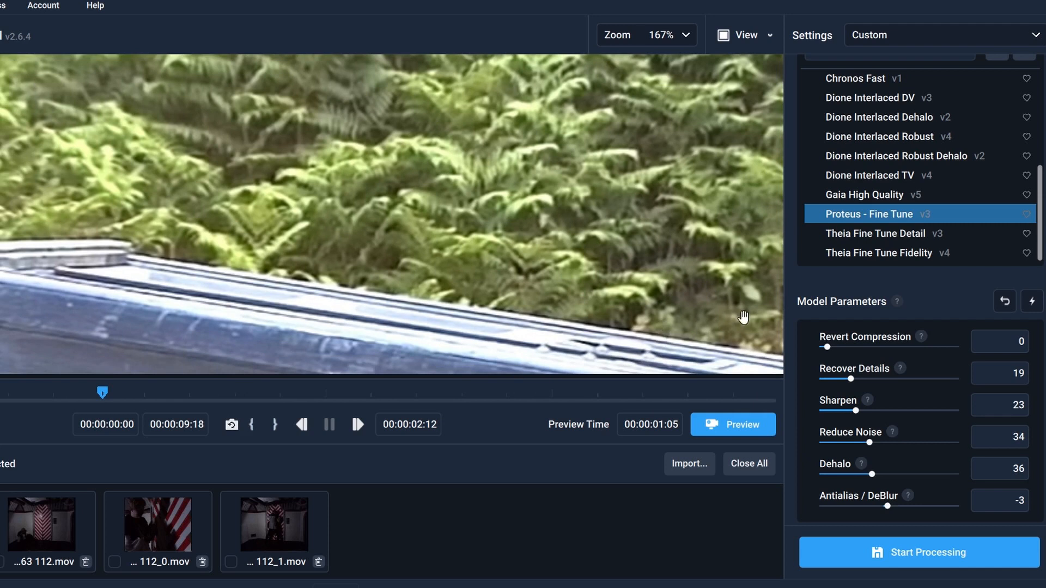
mouse_move(877, 475)
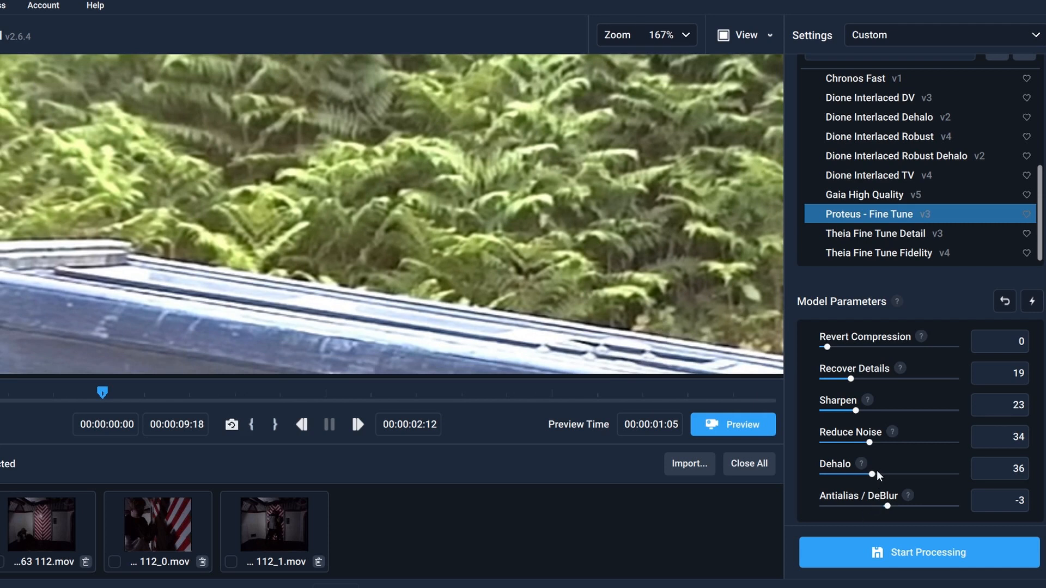
mouse_move(879, 477)
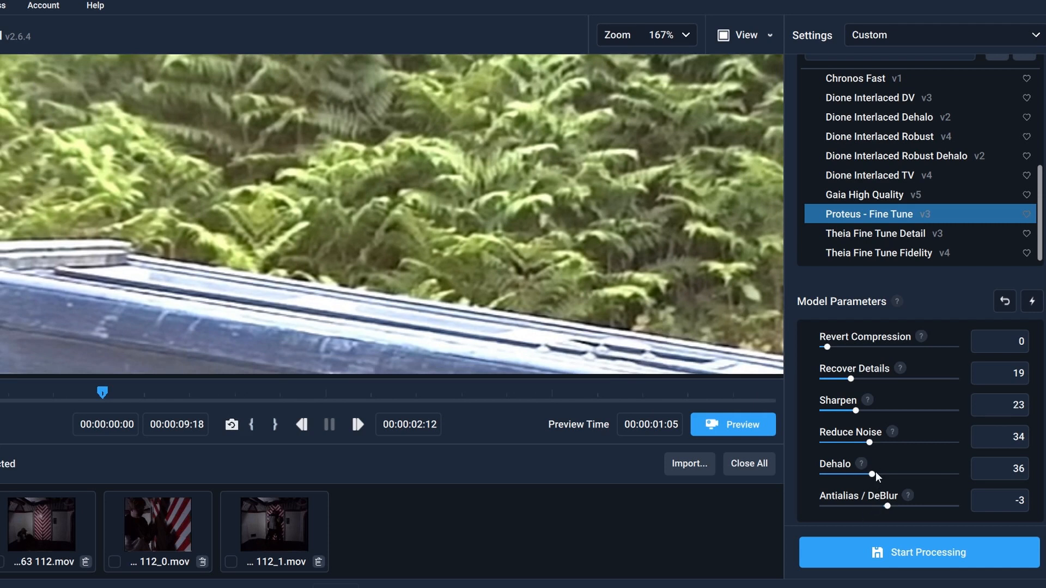
mouse_move(874, 457)
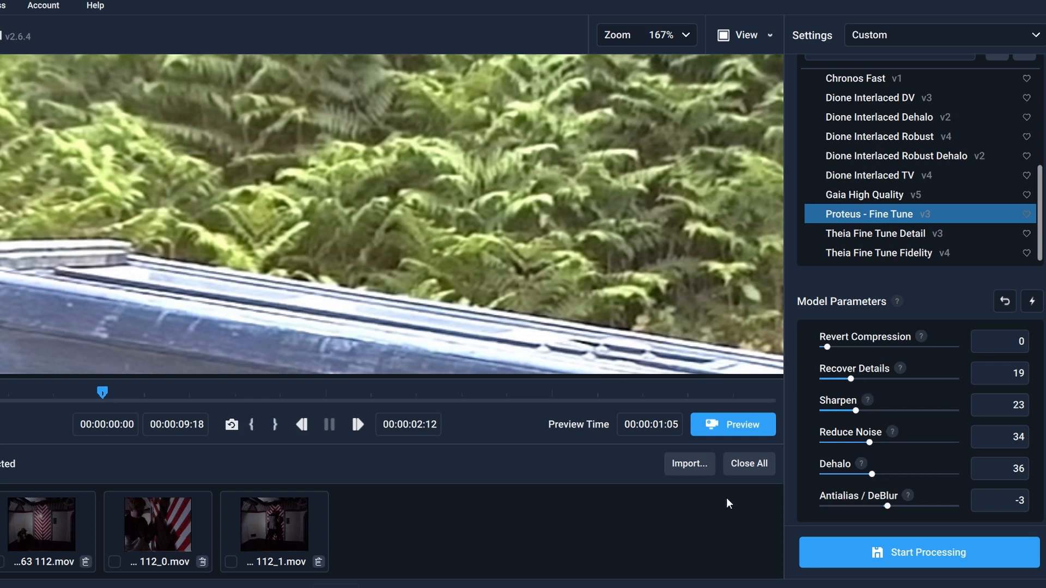
mouse_move(939, 459)
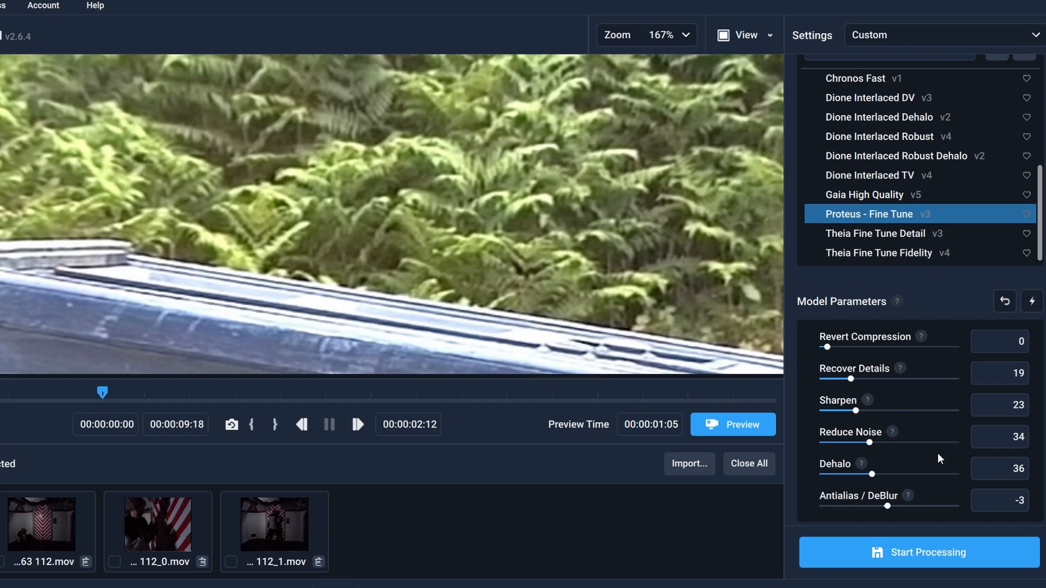
mouse_move(940, 511)
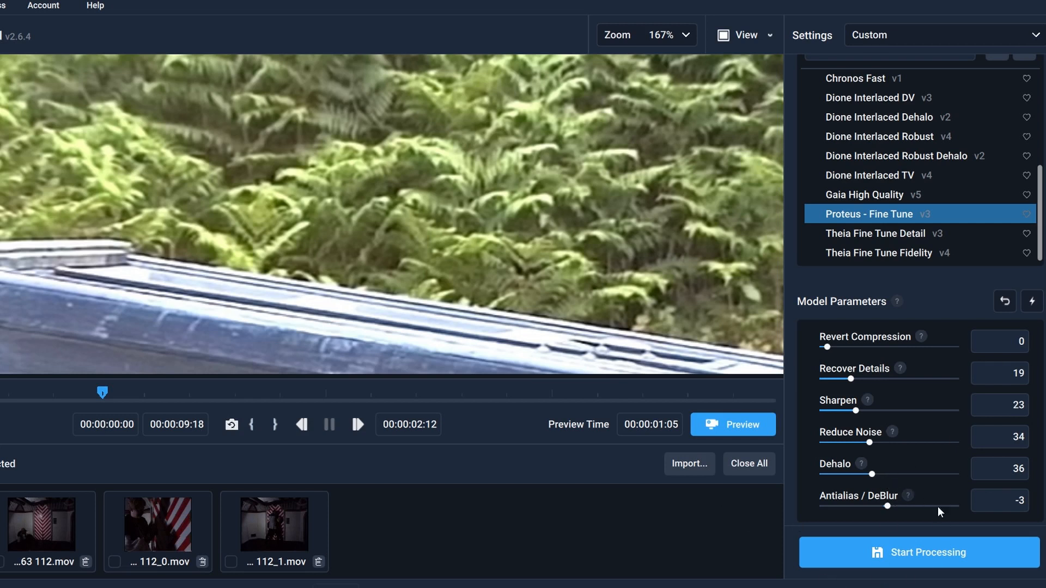
- Set Antialias/DeBlur to 11, Sharpen to 52 and Recover Details to 34
drag(888, 505, 897, 506)
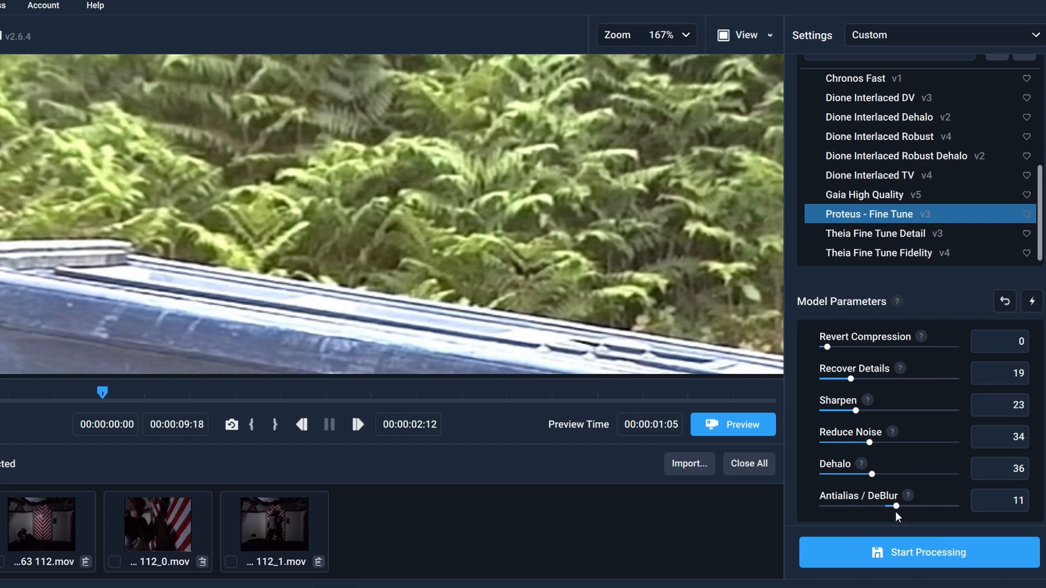
mouse_move(850, 379)
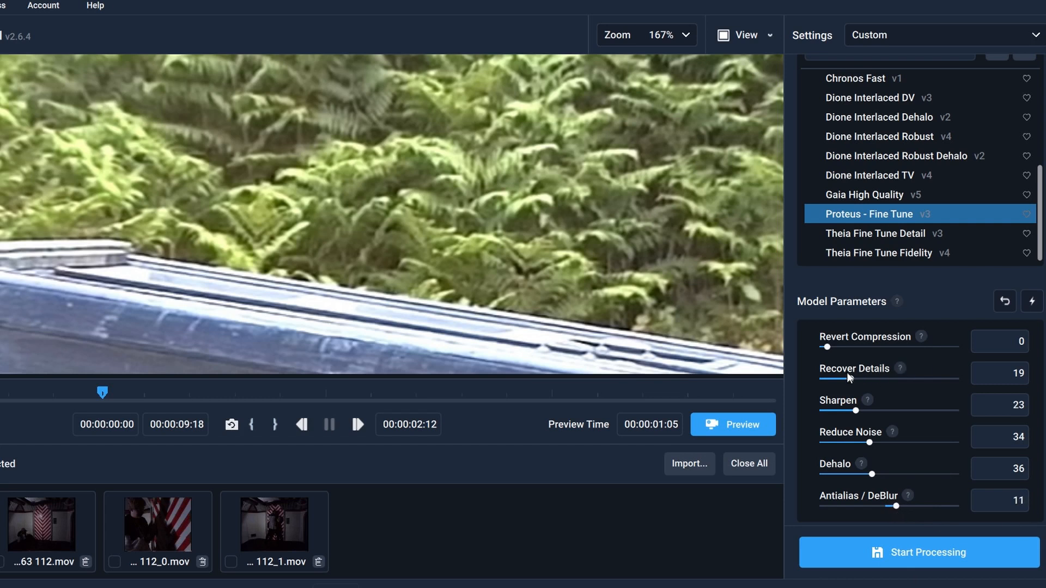
mouse_move(895, 408)
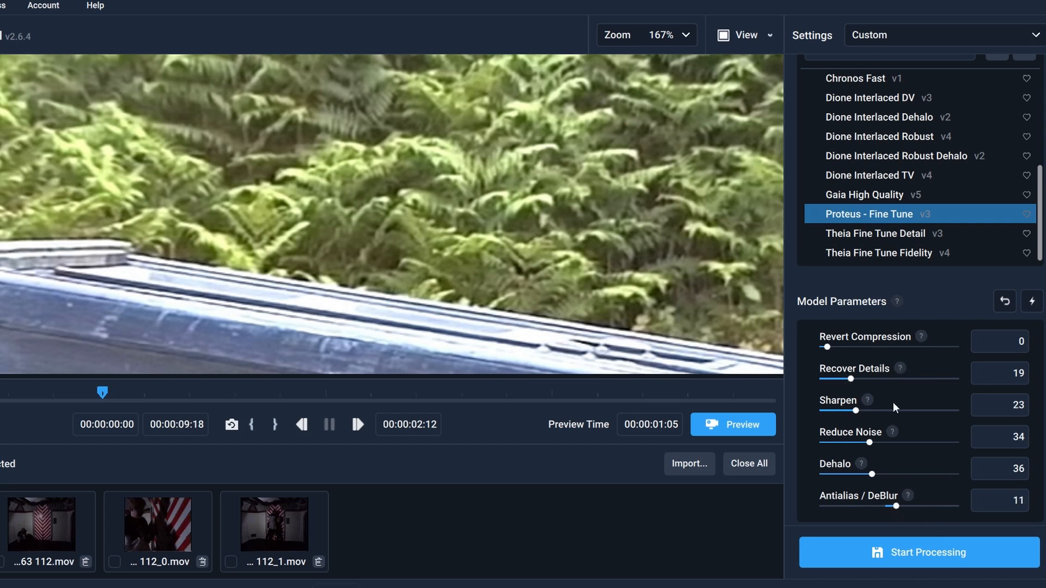
drag(853, 414, 894, 414)
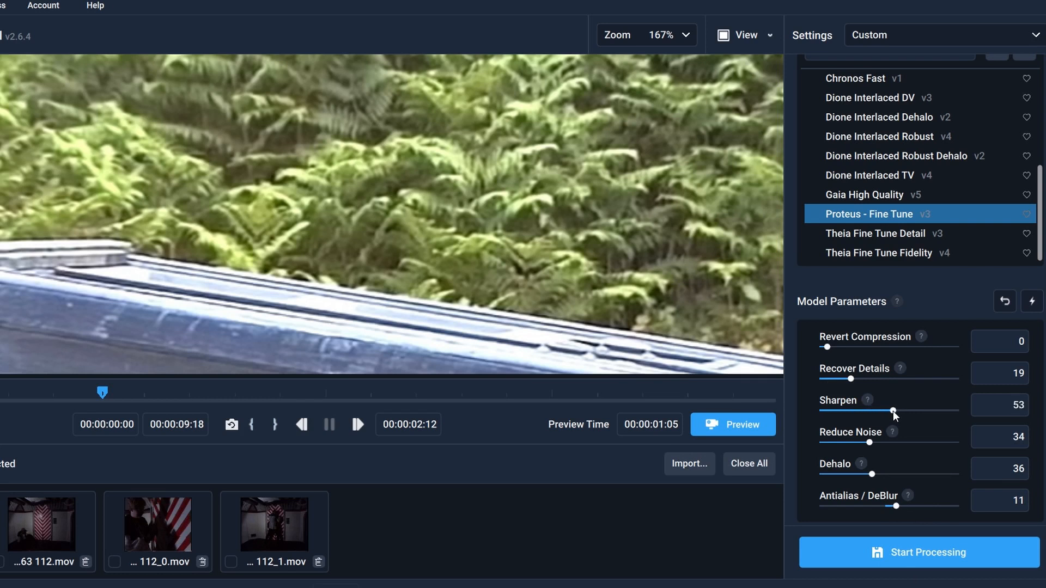
drag(892, 413, 895, 413)
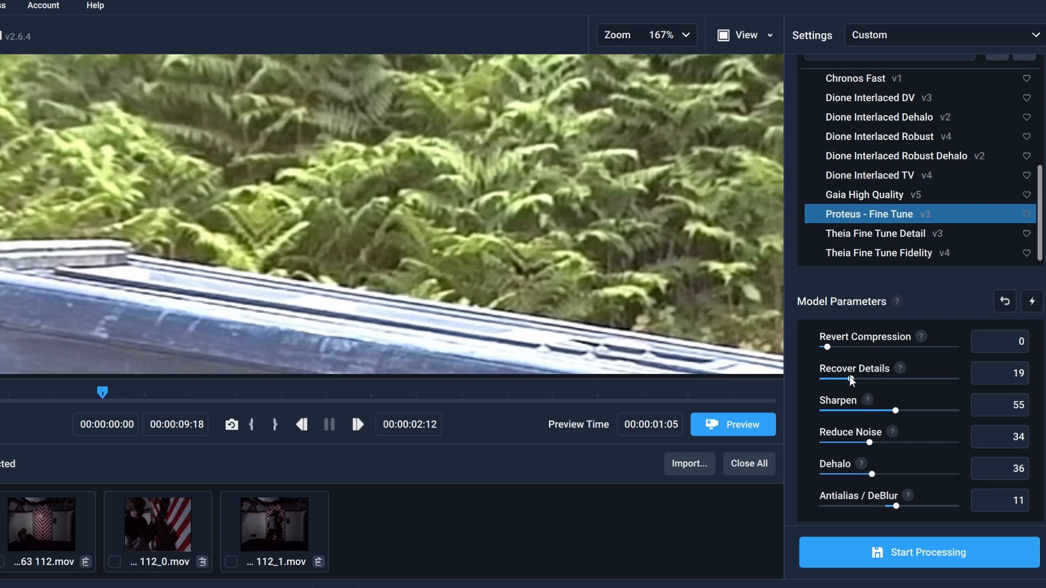
drag(850, 379, 862, 380)
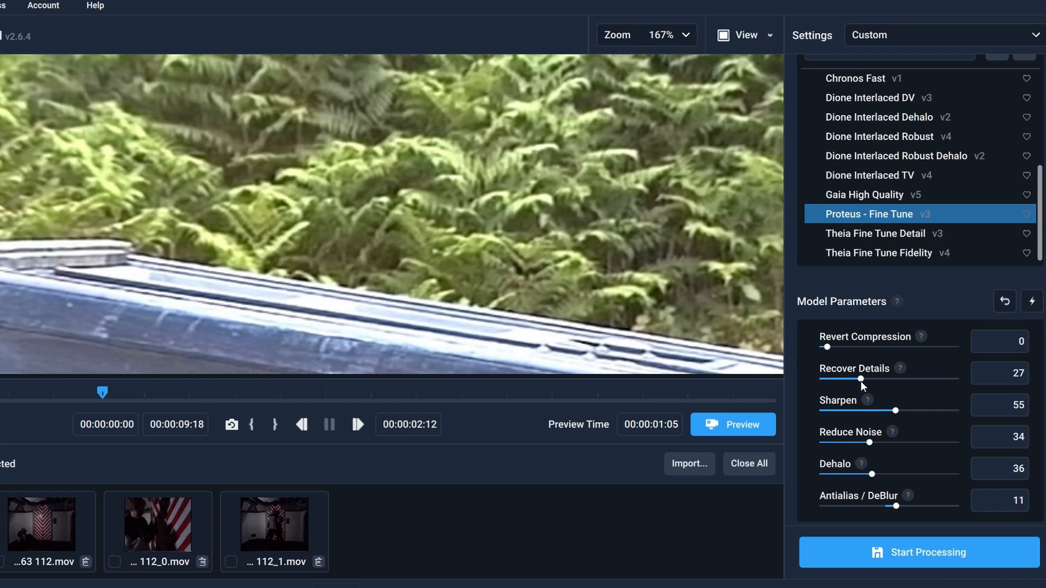
mouse_move(863, 384)
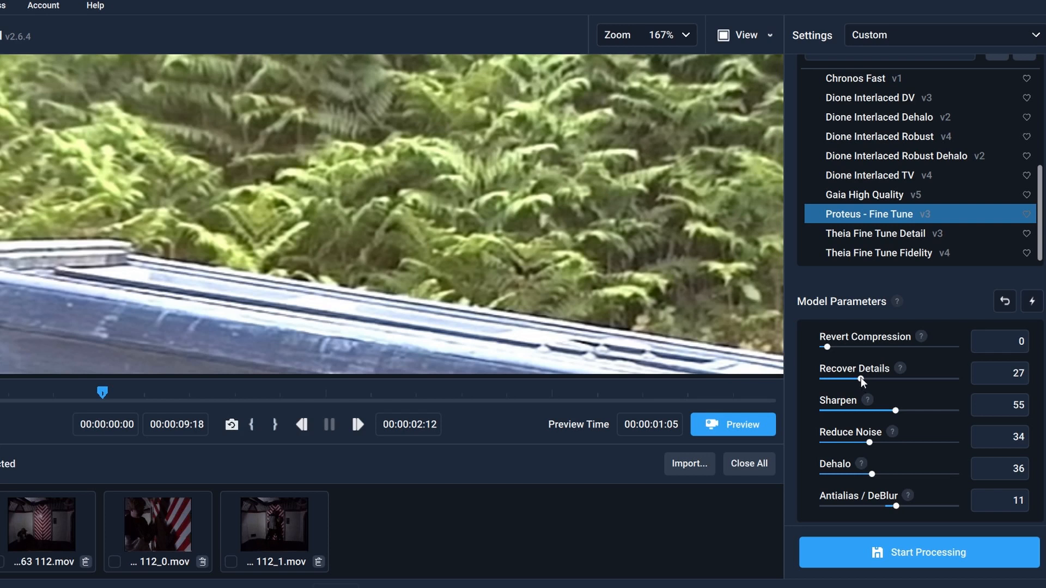
drag(860, 376, 846, 376)
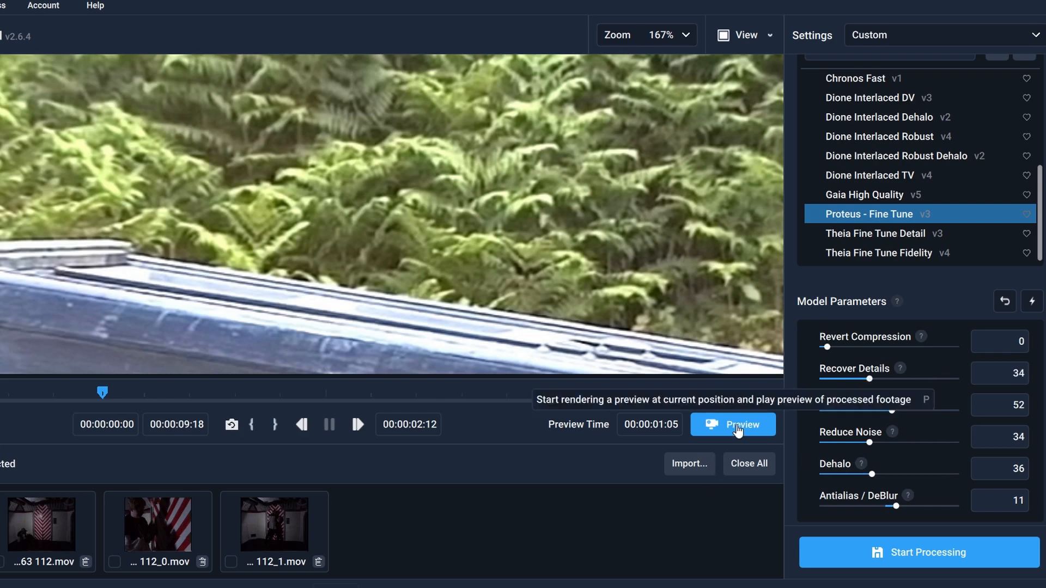
- Render a preview of the fern clip with the tuned Proteus Fine Tune settings
click(732, 424)
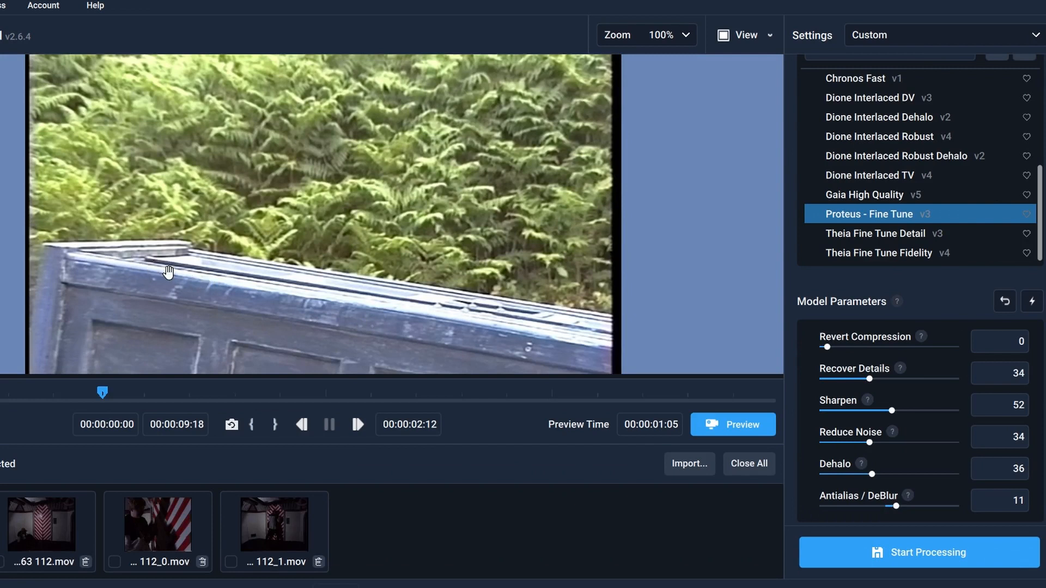
mouse_move(326, 333)
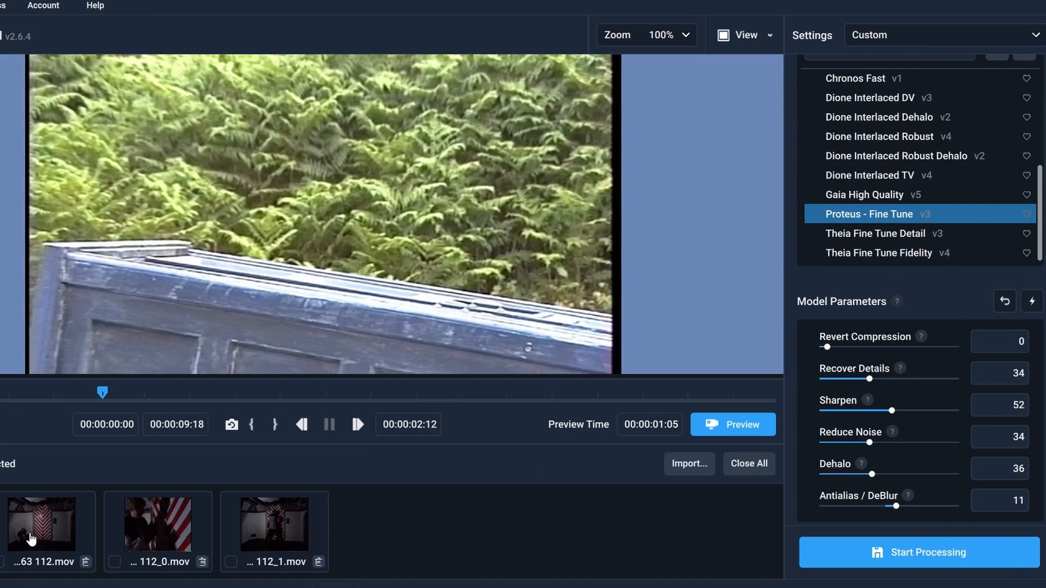
- Switch to the striped-room clip d163 112.mov and drag Revert Compression down to 0
click(42, 523)
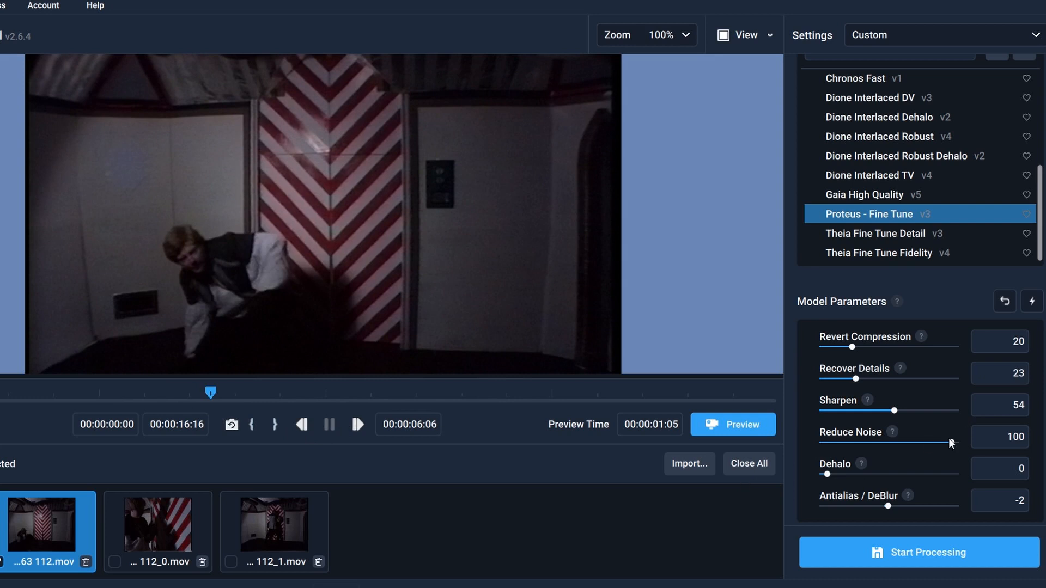
drag(860, 347, 825, 346)
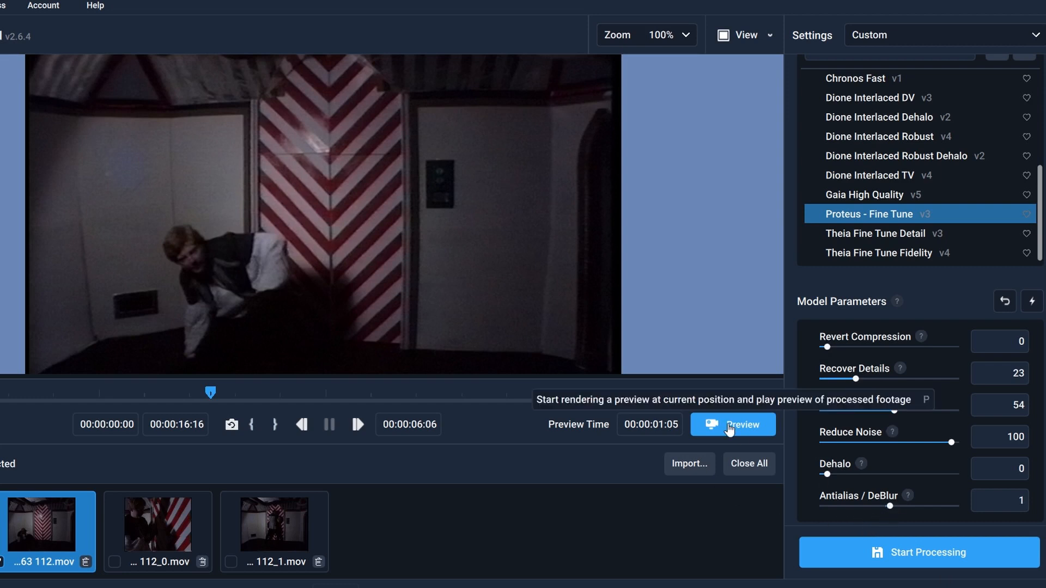
- Render and play a Proteus Fine Tune 250% preview of the striped-room clip
click(731, 425)
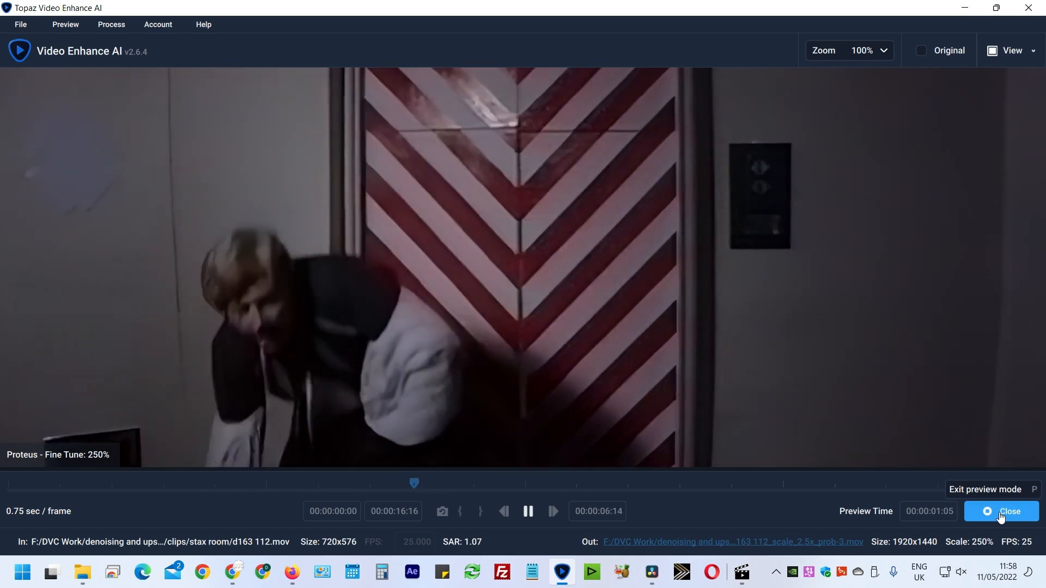
- Set Sharpen to 70, Recover Details to 31 and lower Antialias/DeBlur, then re-preview
click(1009, 511)
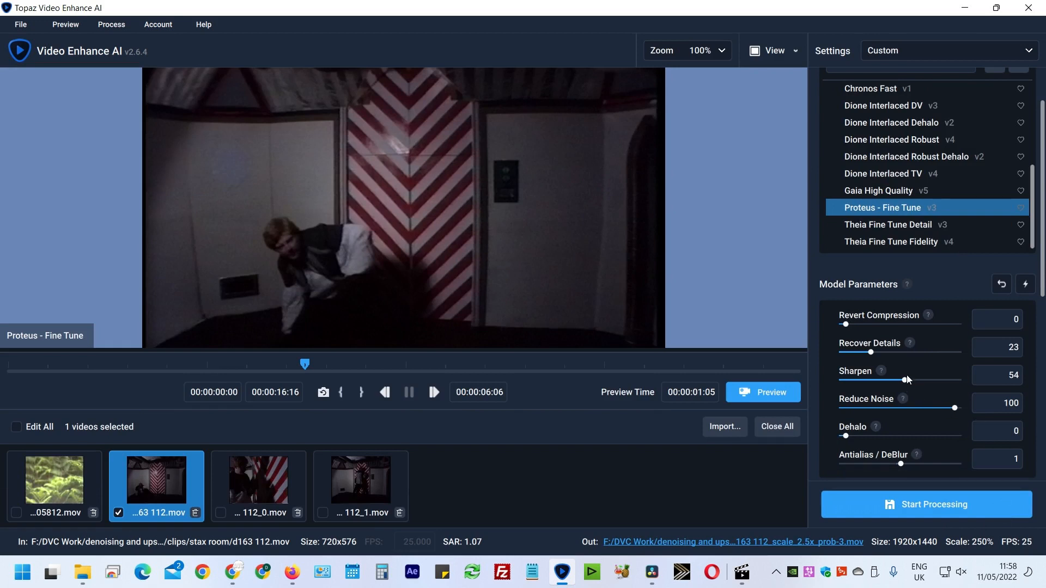
drag(897, 381, 922, 380)
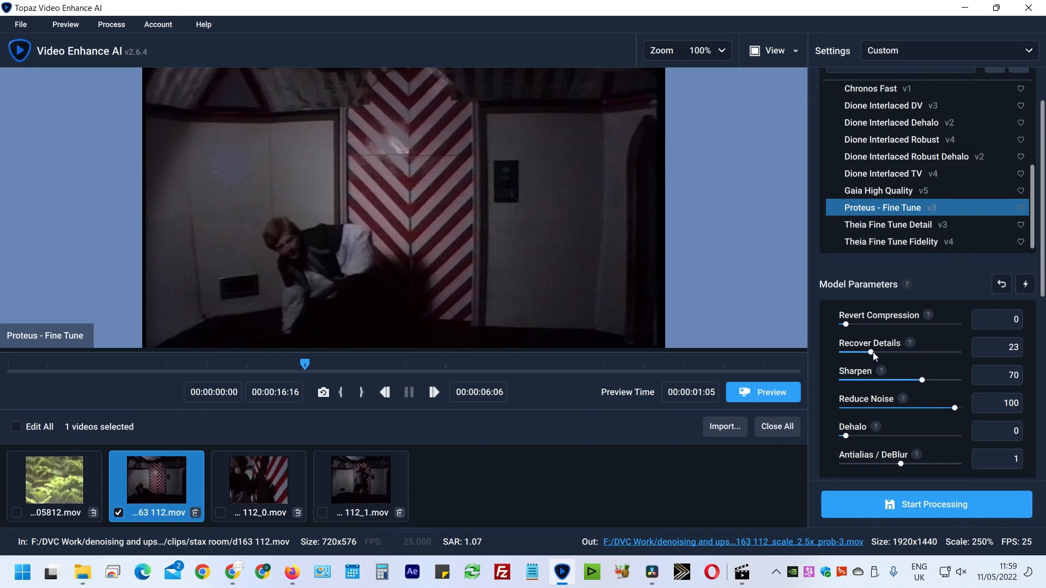
drag(872, 462, 914, 463)
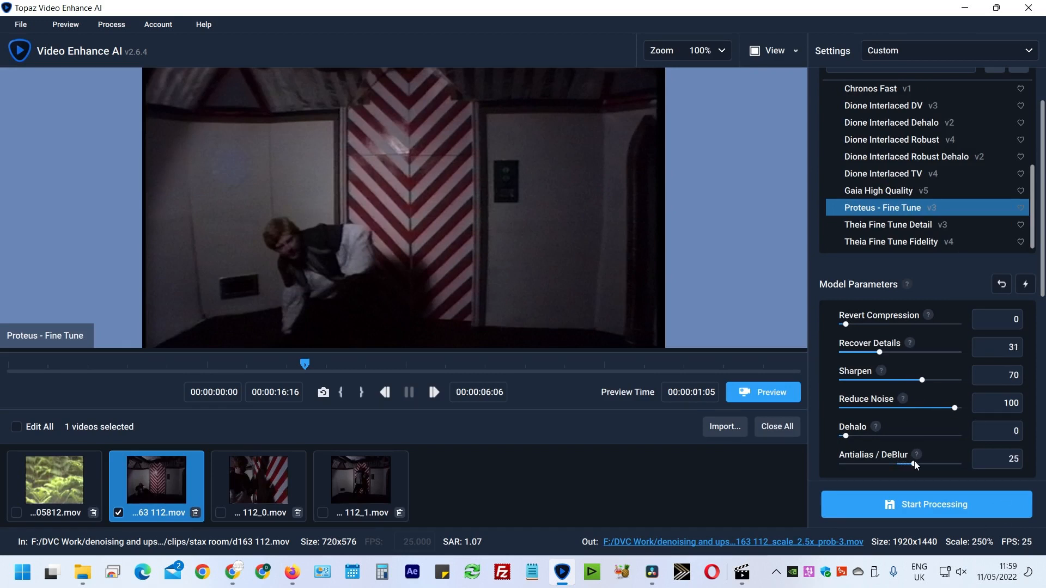
click(762, 393)
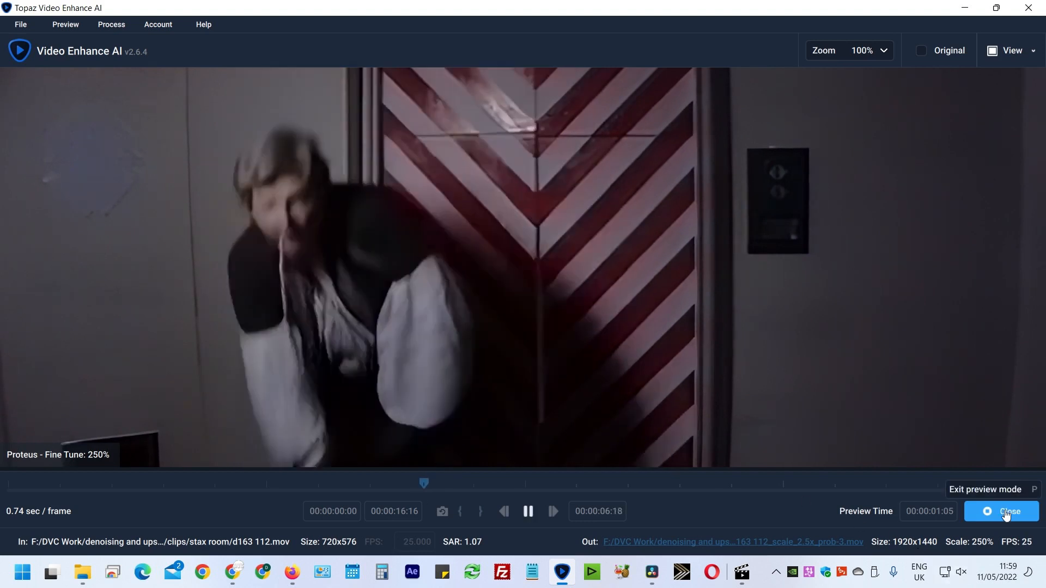
- Toggle the Original view on and off to compare, then close the preview
click(921, 51)
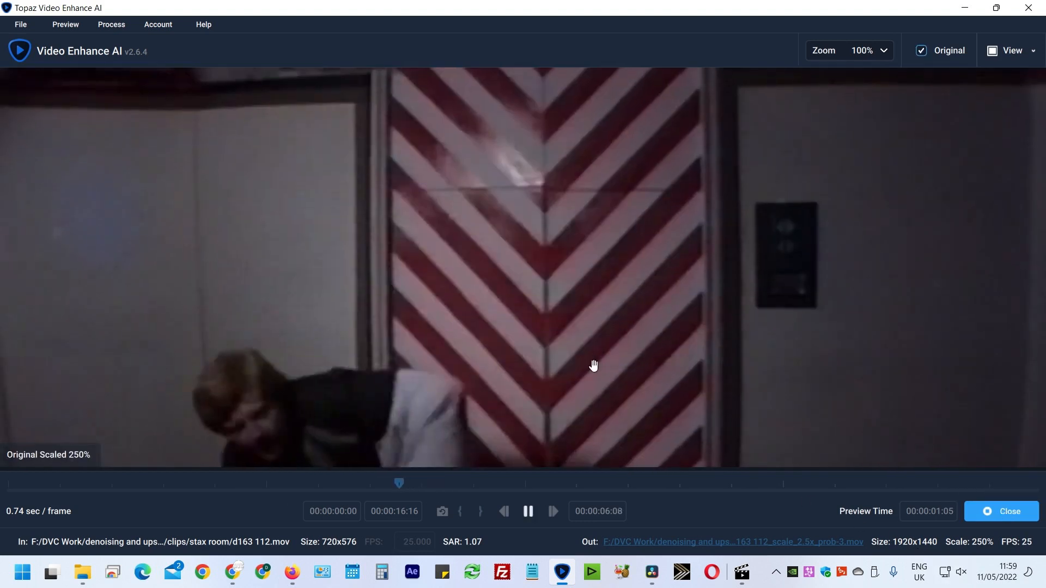
click(920, 51)
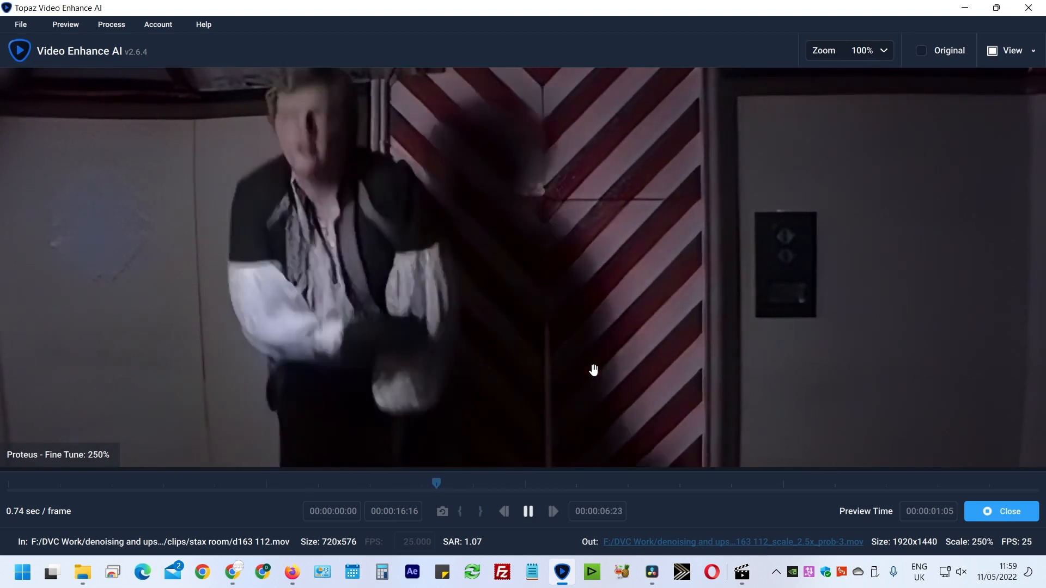
click(921, 50)
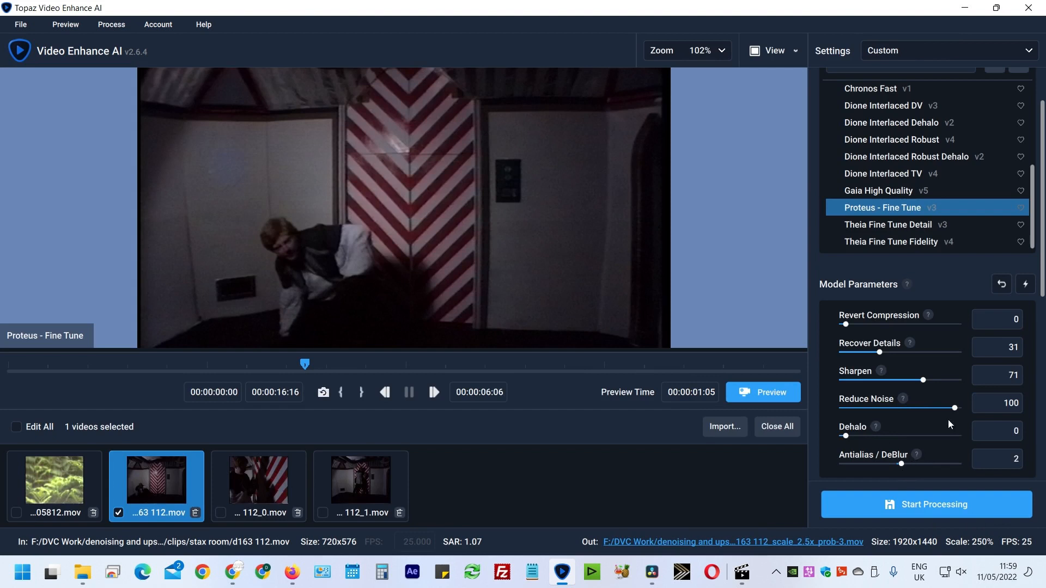
mouse_move(882, 356)
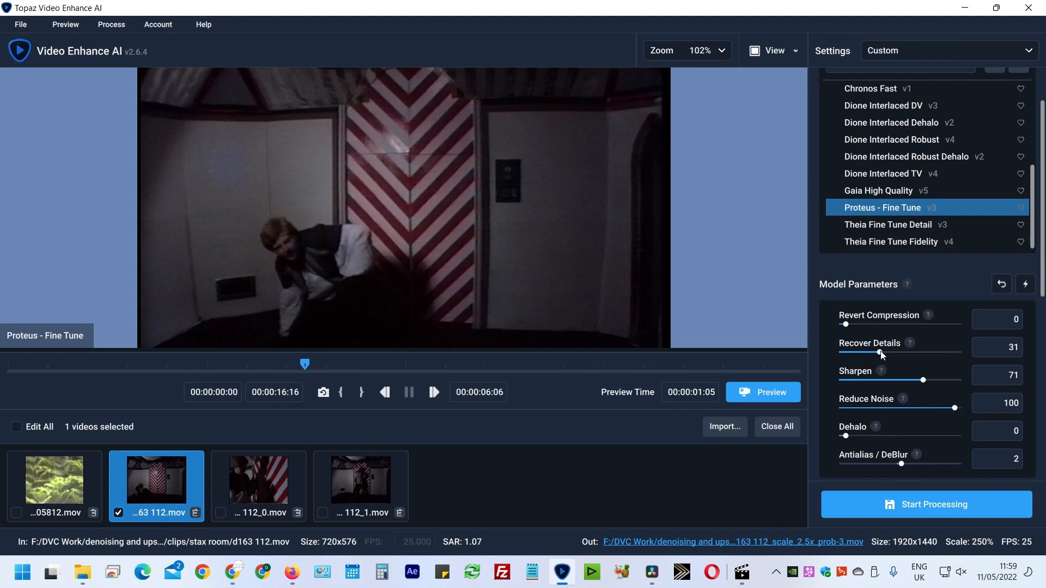
- Raise Recover Details to 36 and render a new preview
drag(880, 353, 887, 352)
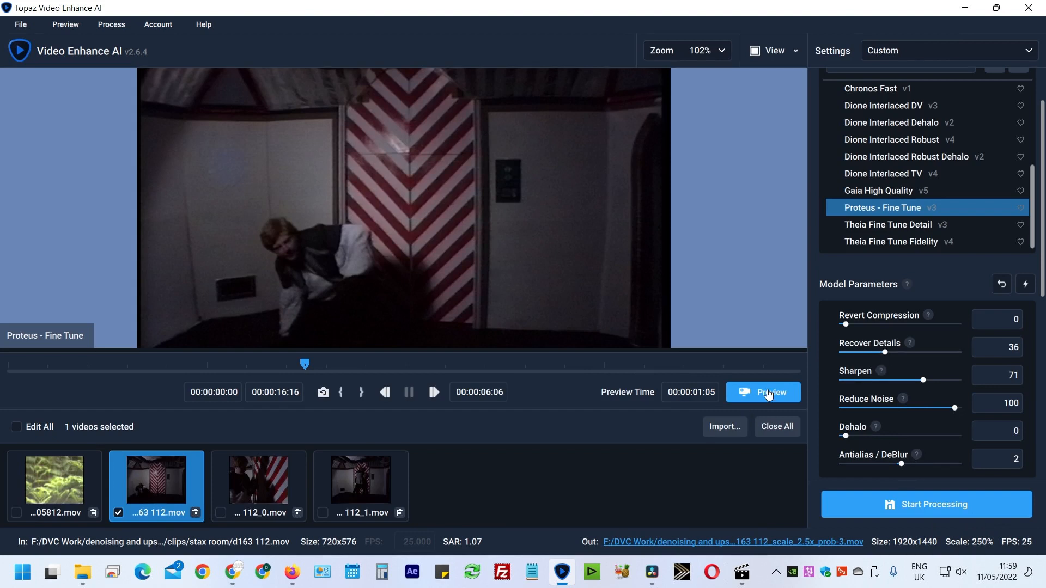
click(763, 392)
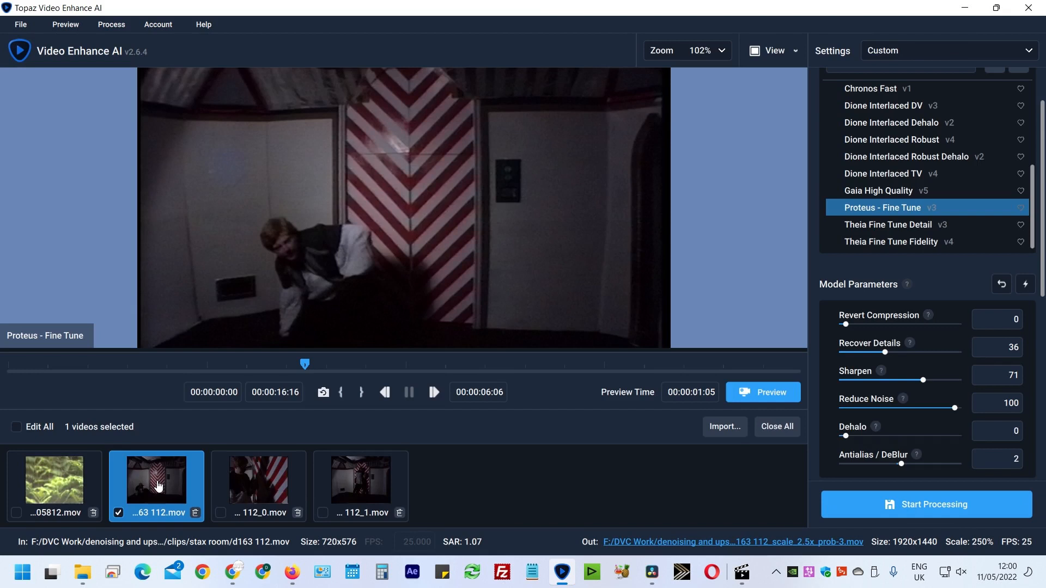
- Tick Edit All for the four clips and check 257% ProRes 422 HQ output
click(258, 478)
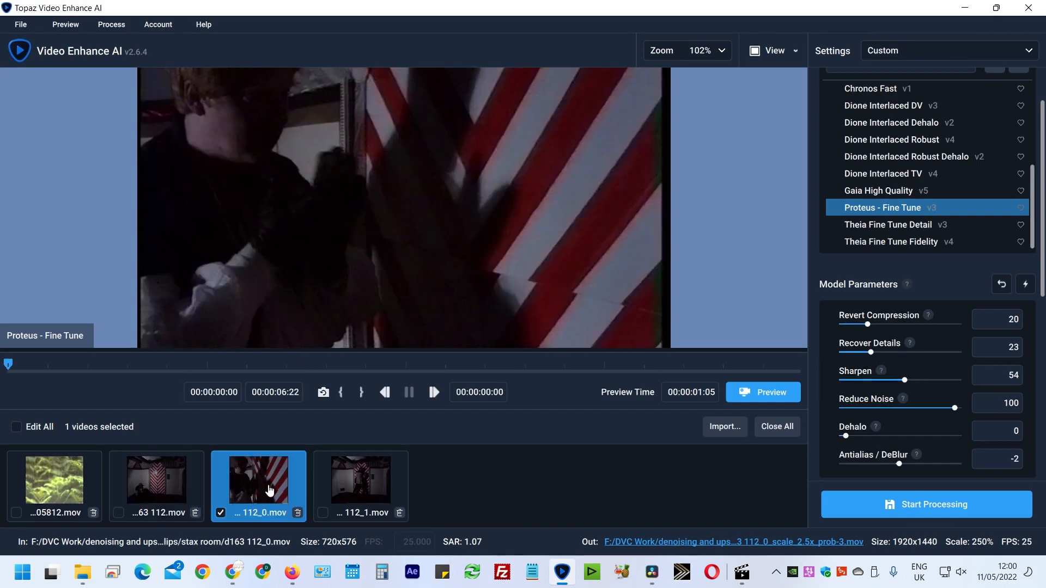
mouse_move(0, 399)
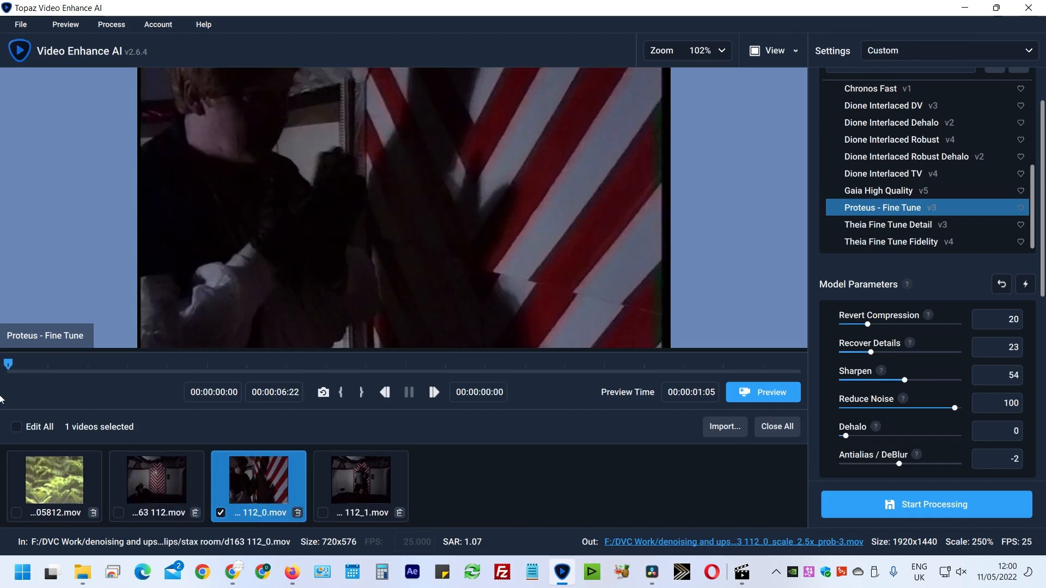
mouse_move(16, 427)
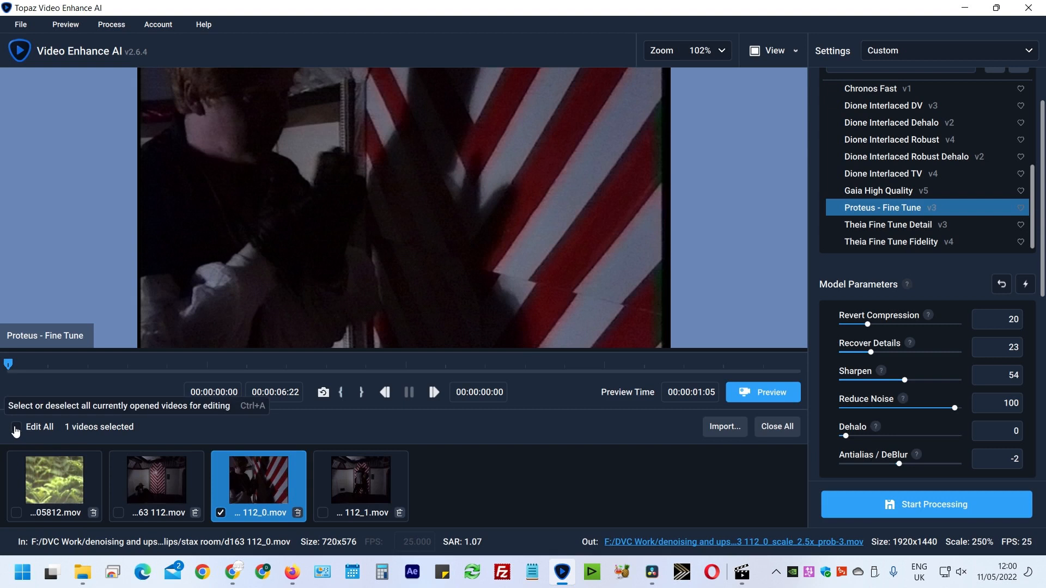
click(15, 427)
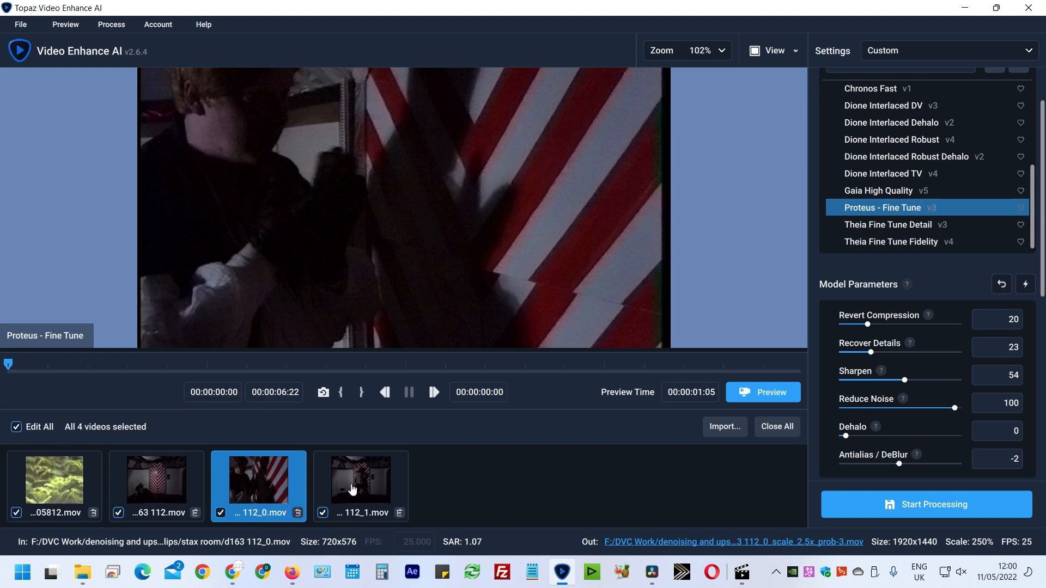
click(360, 478)
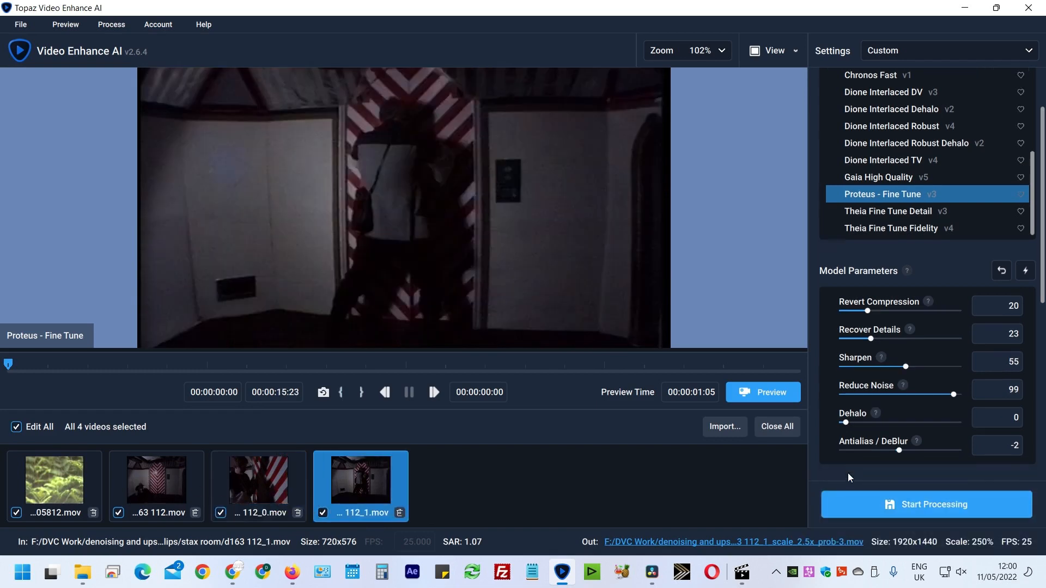
scroll(down, 3)
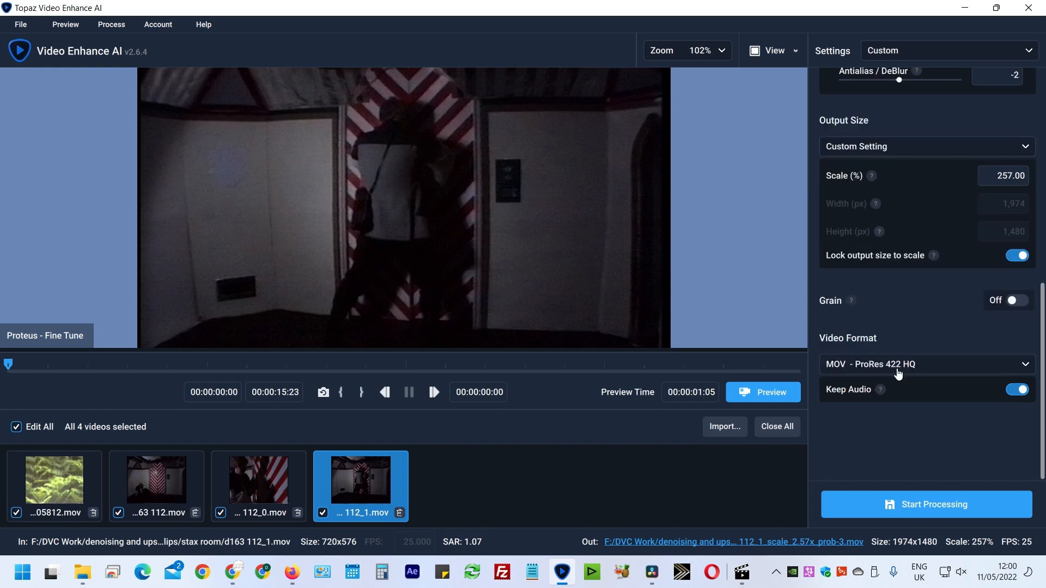
mouse_move(419, 425)
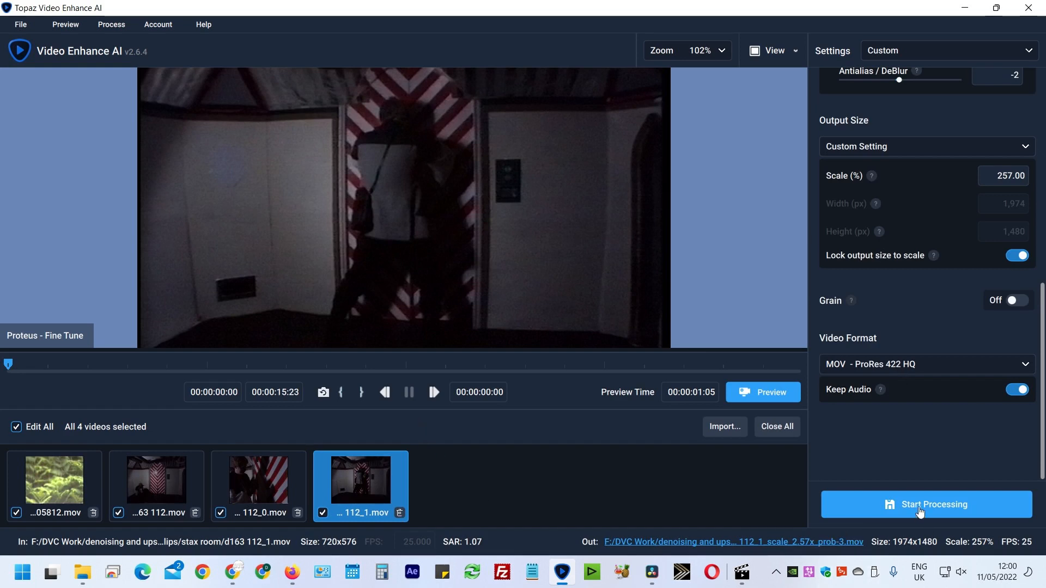
mouse_move(926, 504)
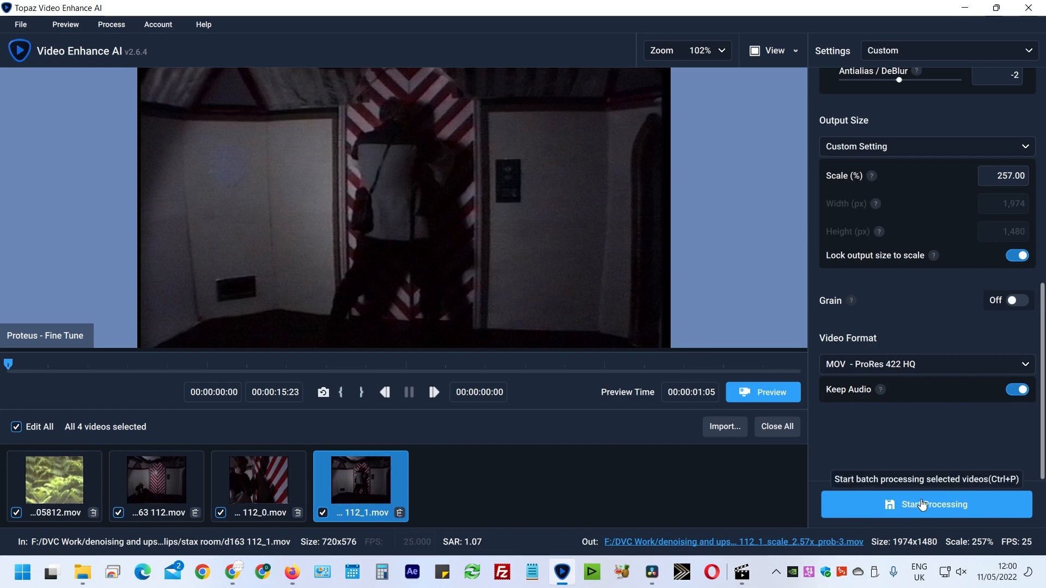
- Start batch processing and set the preview zoom to 100%
click(925, 504)
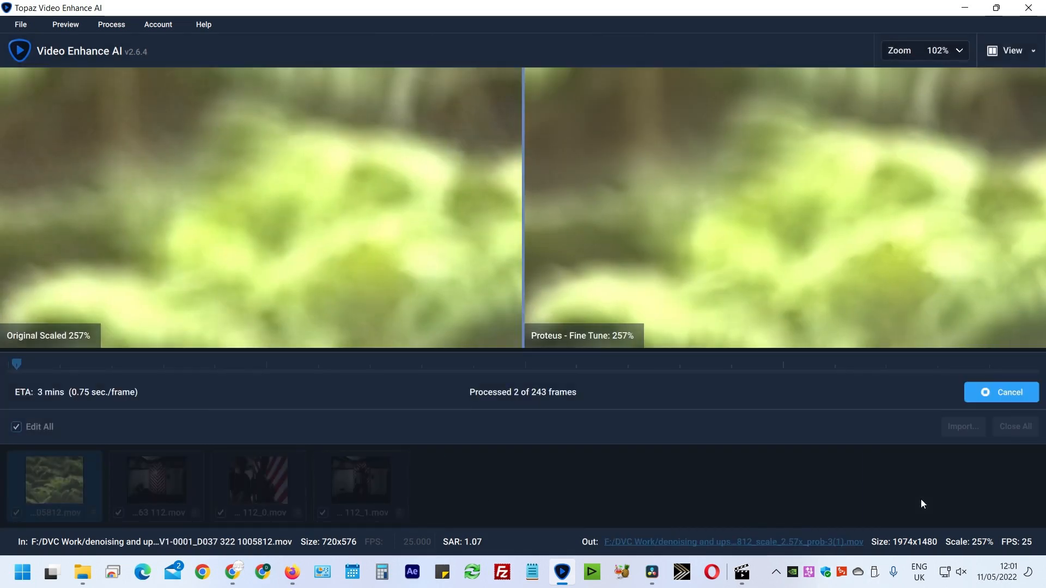
click(925, 51)
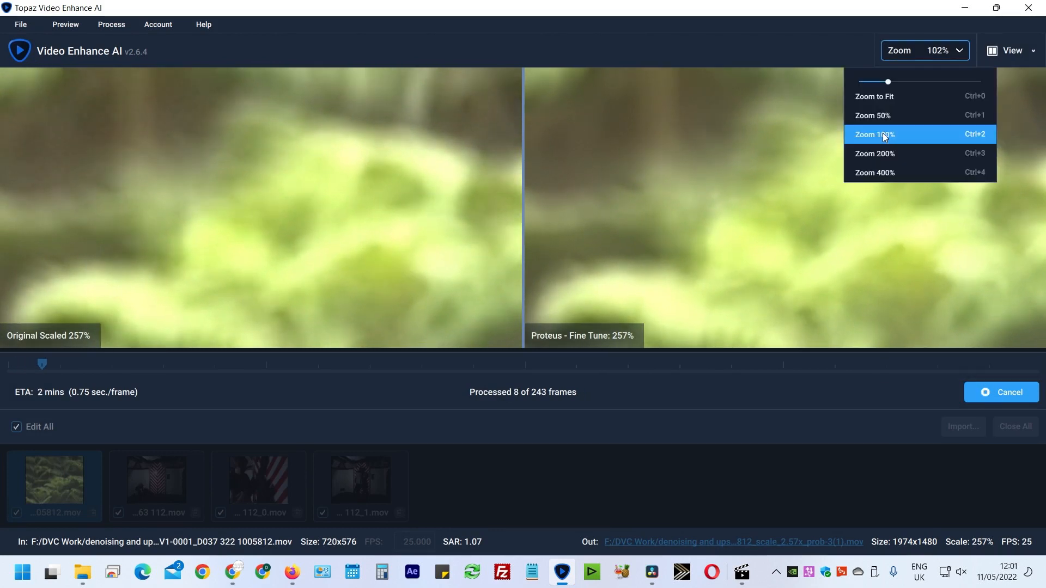
click(874, 134)
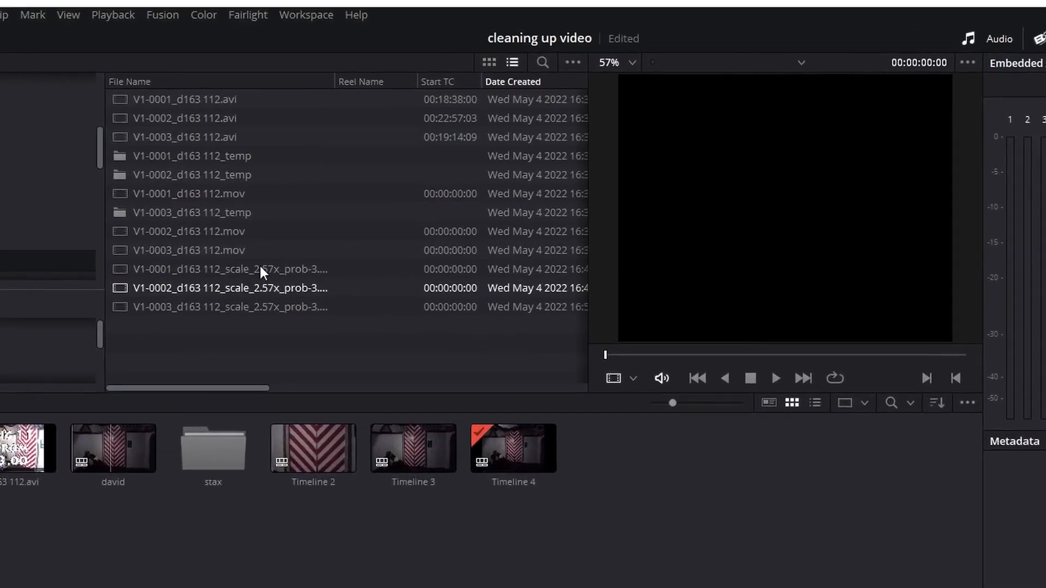
- Preview original and upscaled files, widen File Name, and drag three upscaled clips into the Media Pool
click(185, 137)
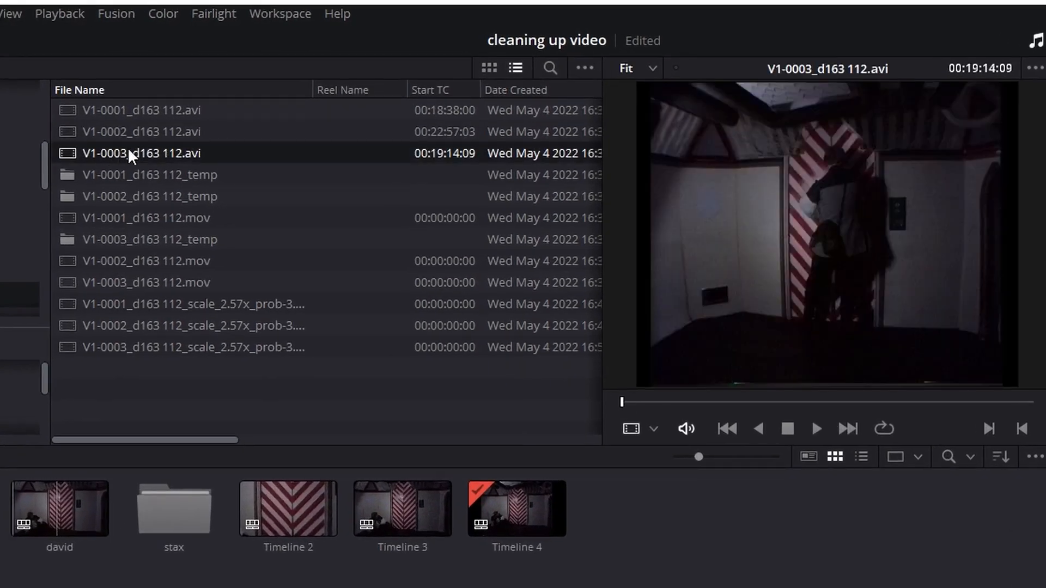
click(146, 261)
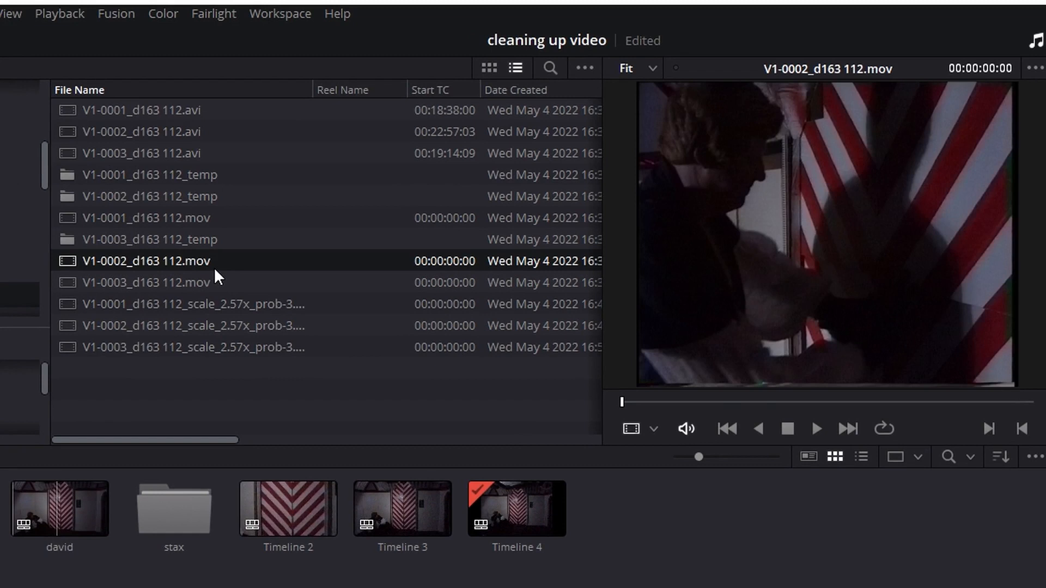
click(192, 304)
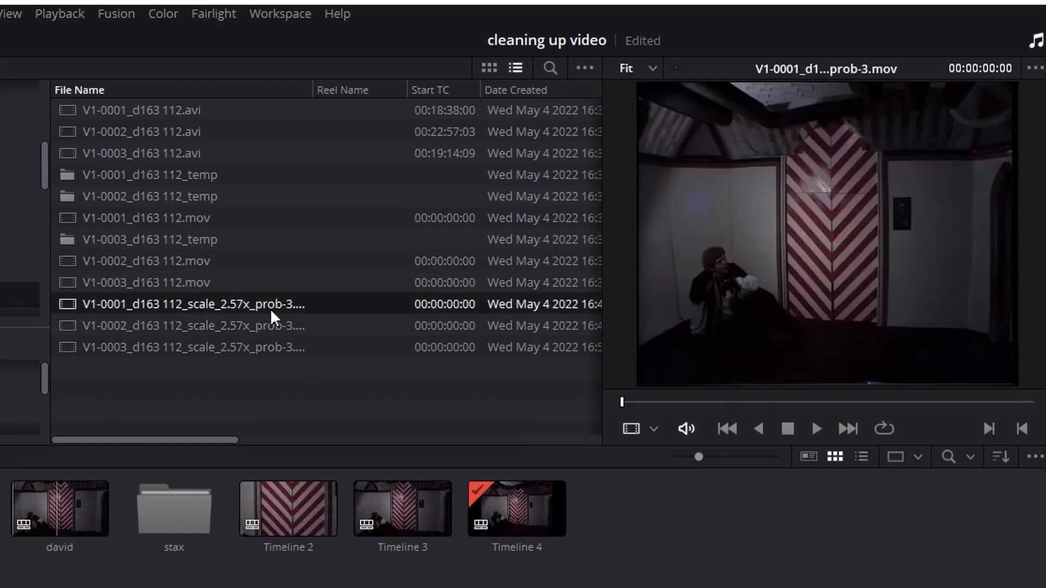
drag(307, 89, 373, 90)
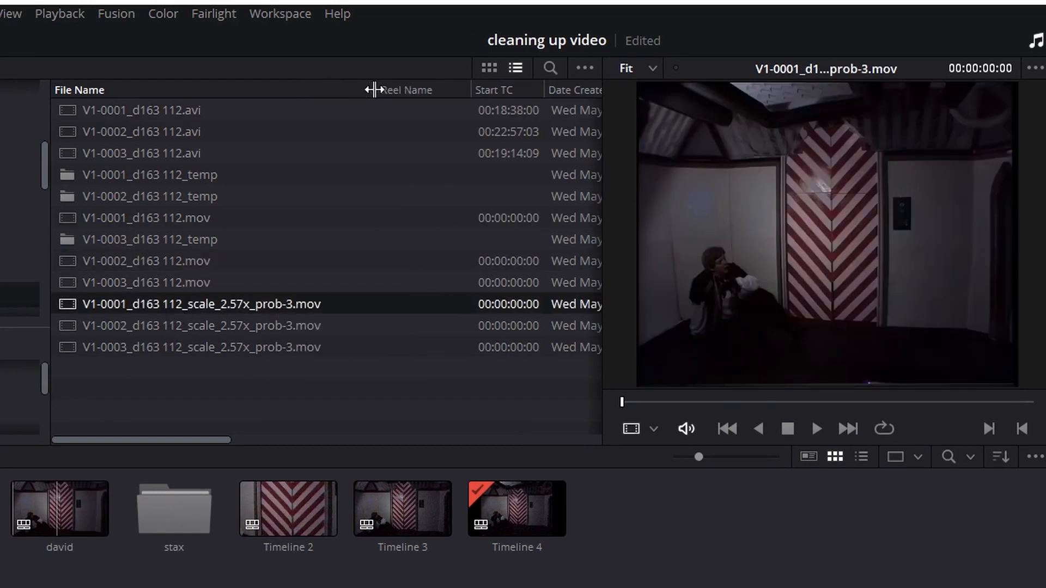
mouse_move(194, 314)
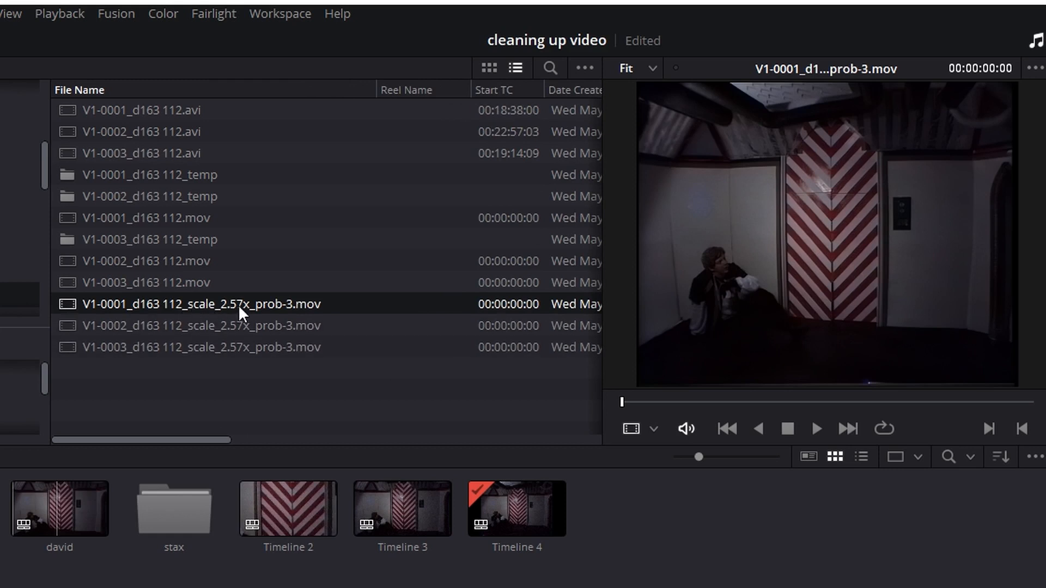
mouse_move(262, 314)
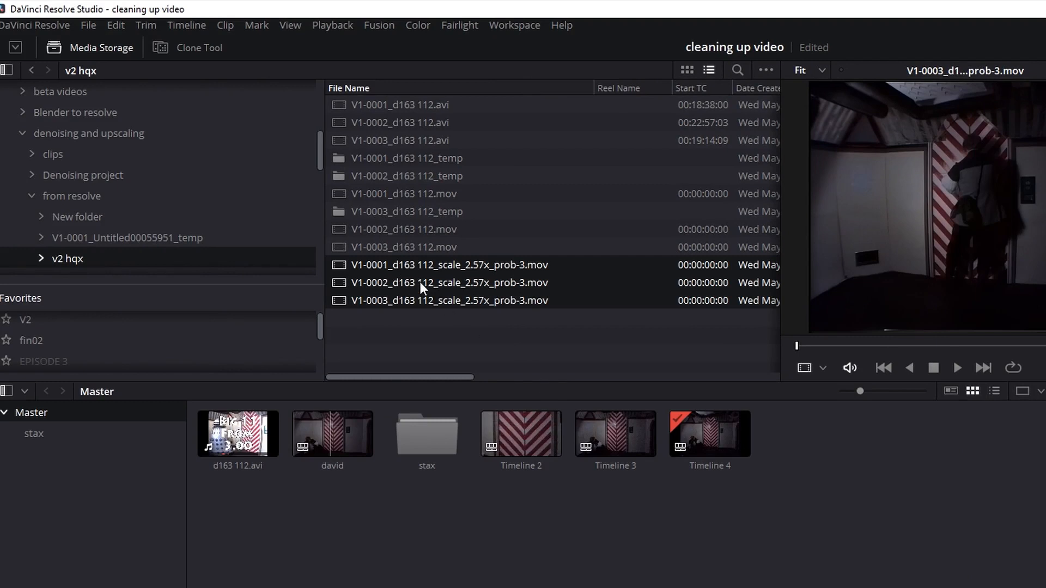
drag(421, 287, 440, 526)
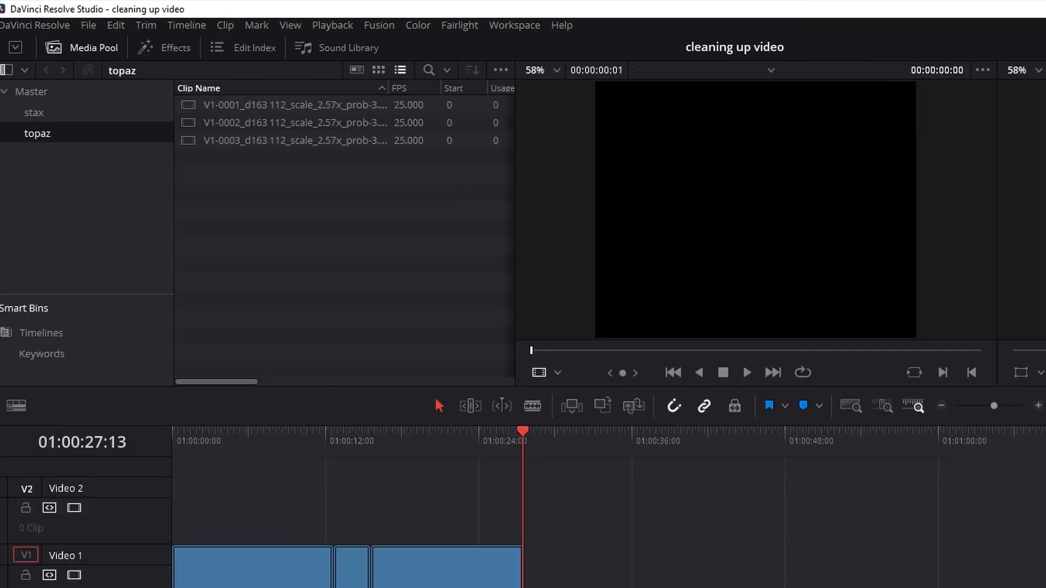
mouse_move(308, 489)
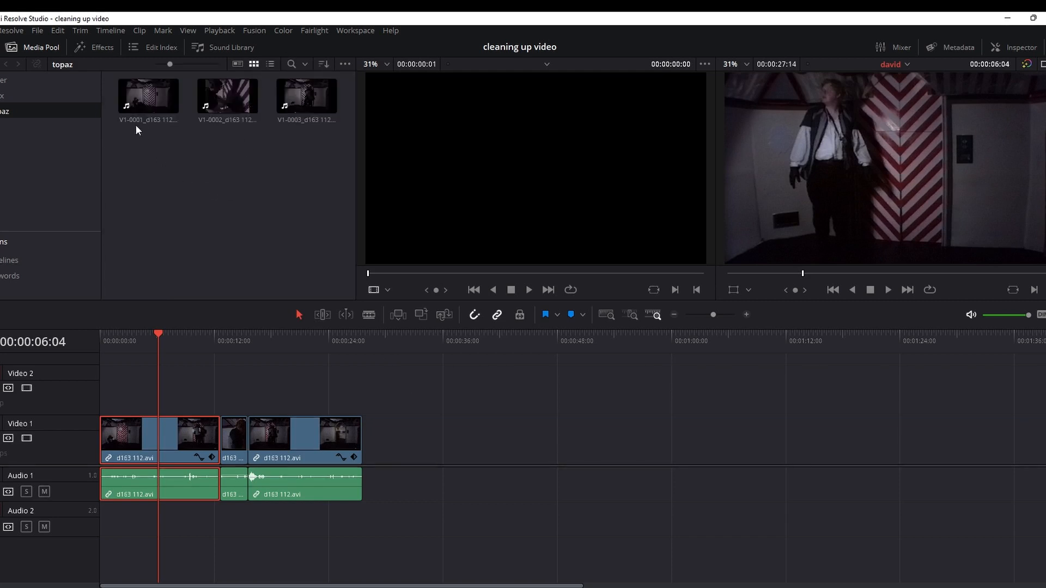
- Load the first Topaz clip in the source viewer and Place on Top over d163 112.avi
double_click(148, 95)
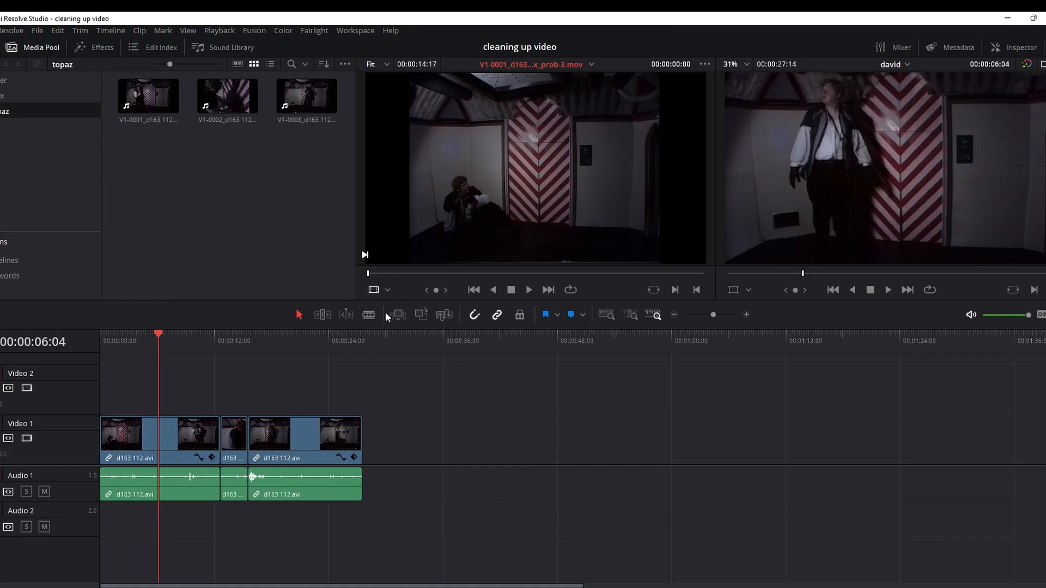
click(473, 289)
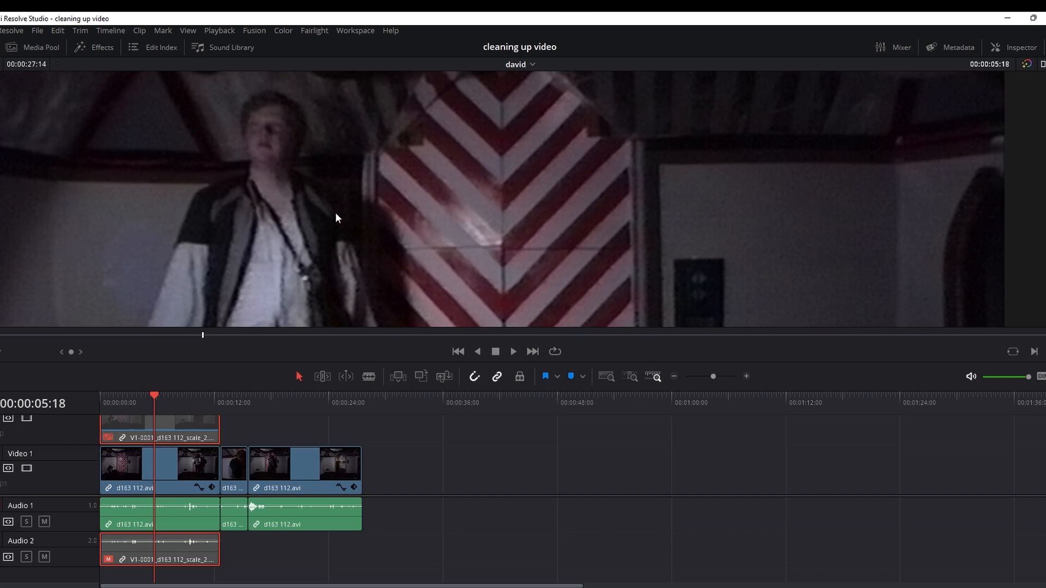
mouse_move(194, 446)
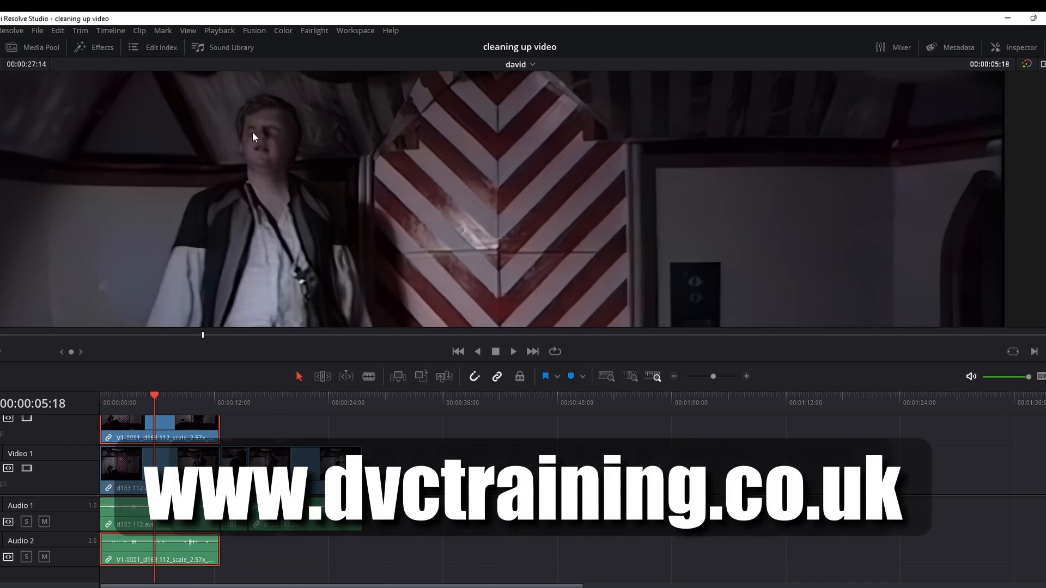
mouse_move(558, 216)
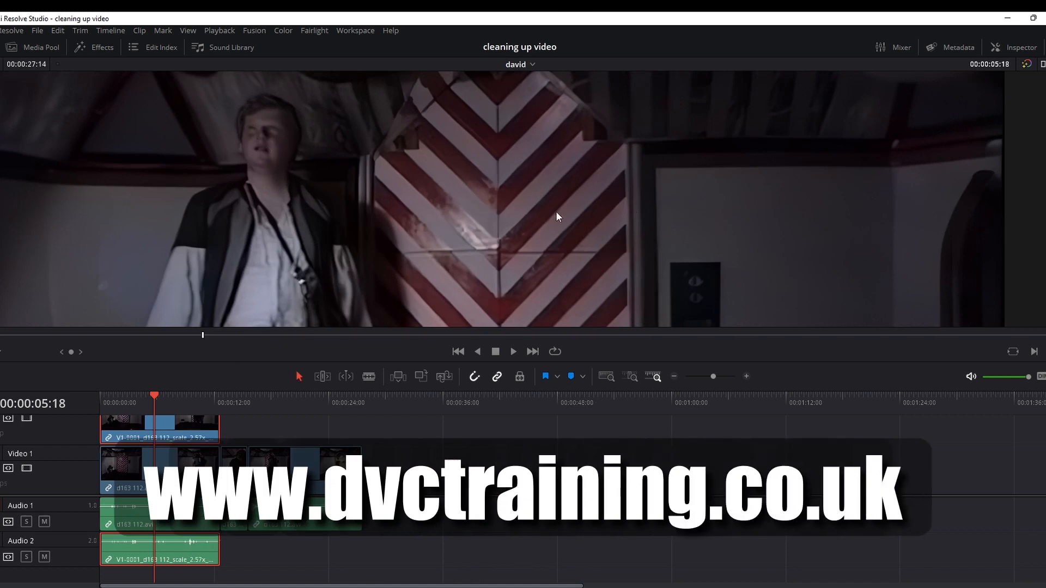